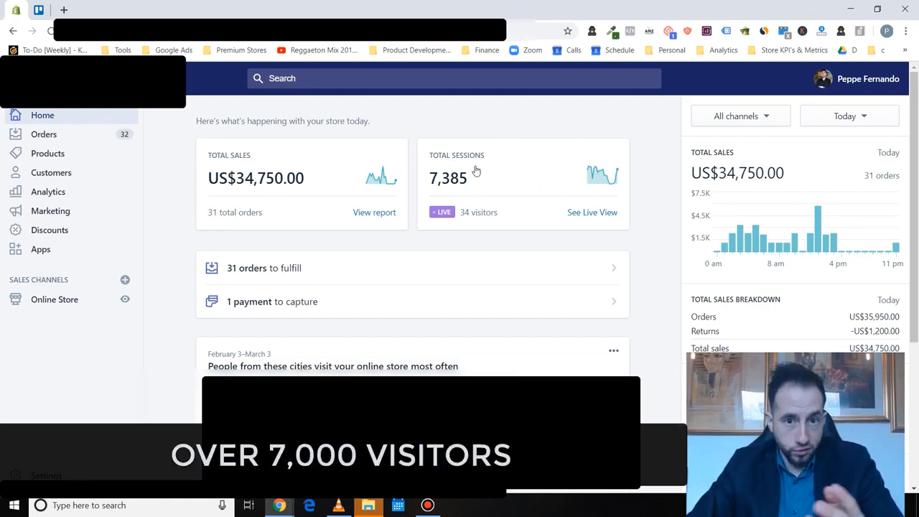
mouse_move(613, 120)
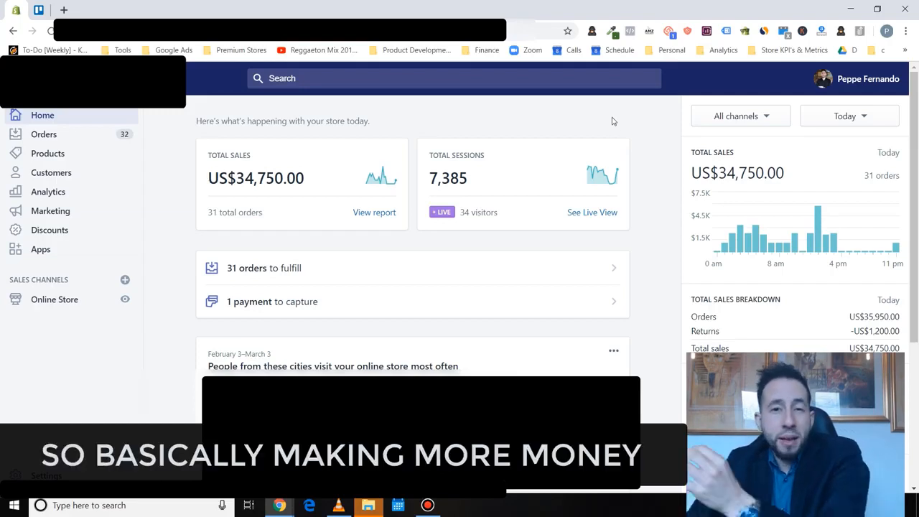
mouse_move(606, 141)
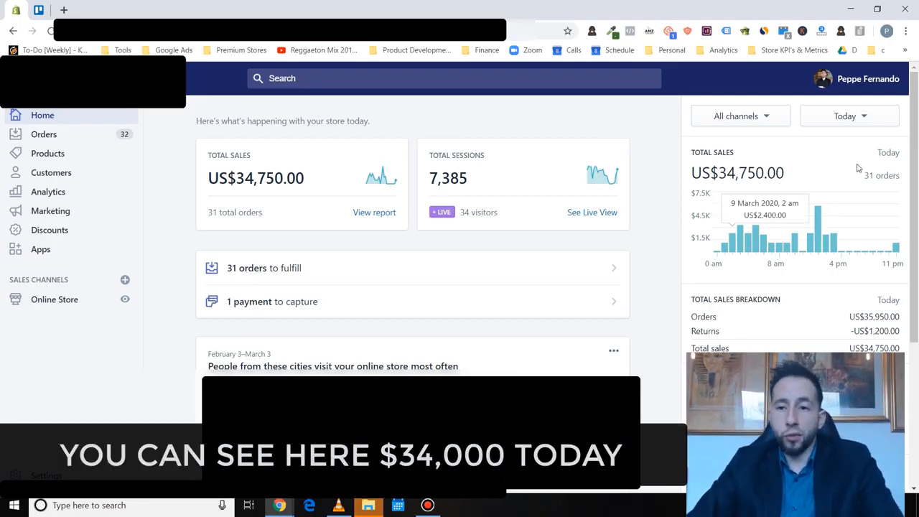
- Switch the home sales range to This week, then This month (US$242,000, 203 orders)
left_click(848, 116)
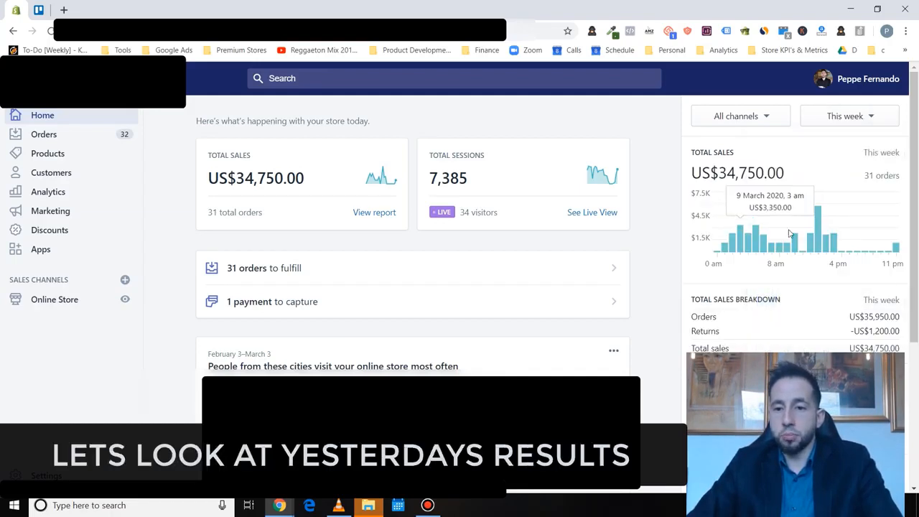
left_click(849, 115)
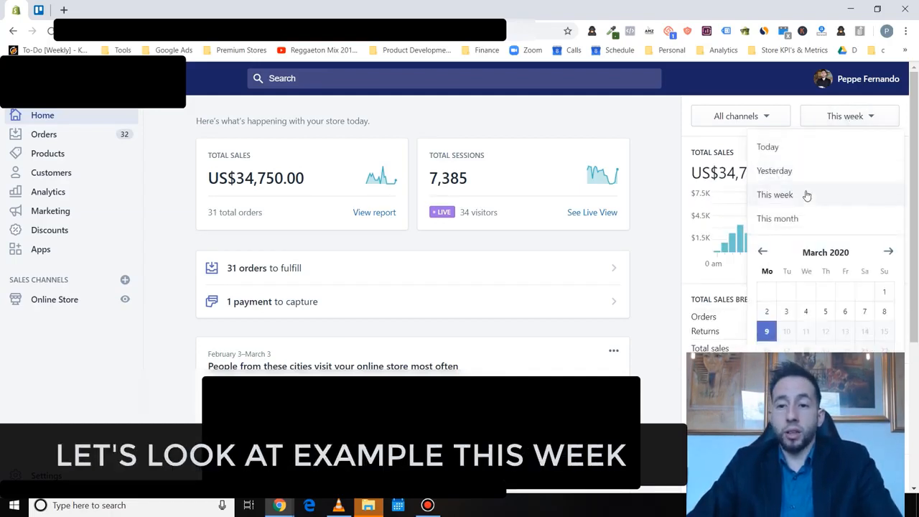
left_click(775, 195)
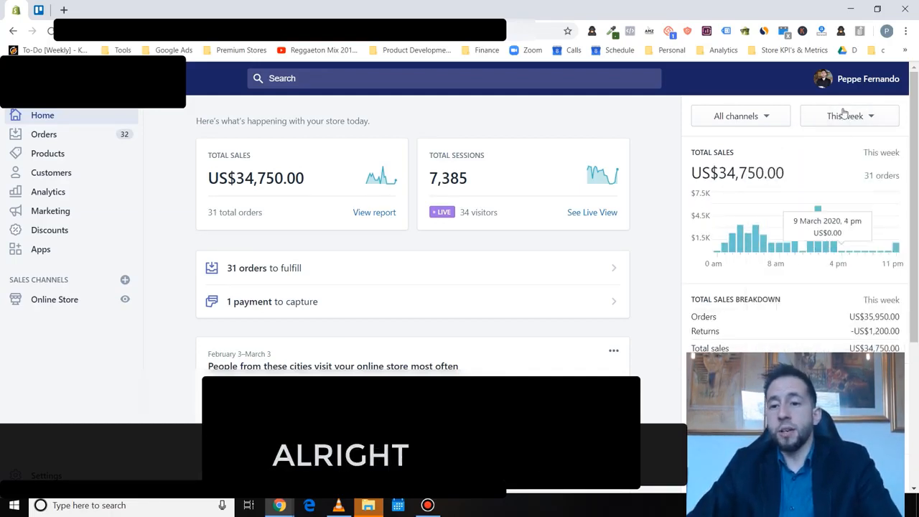
left_click(850, 115)
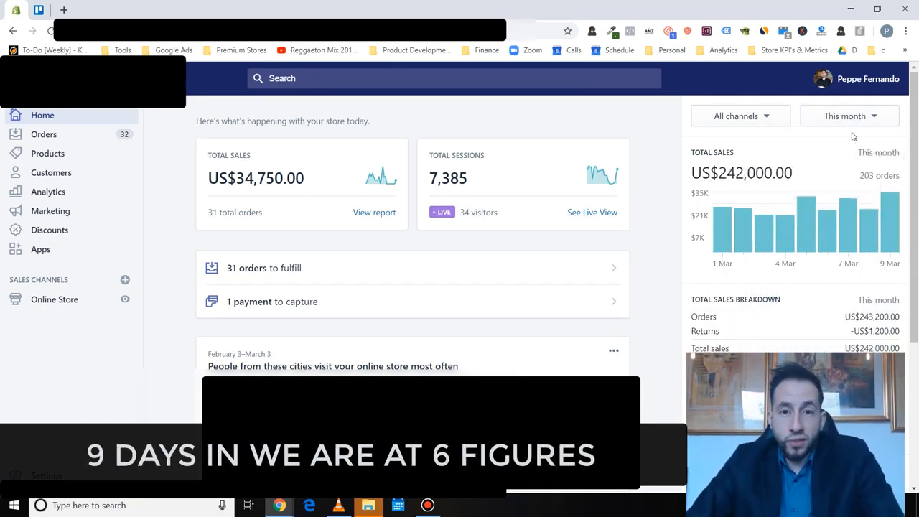
mouse_move(779, 133)
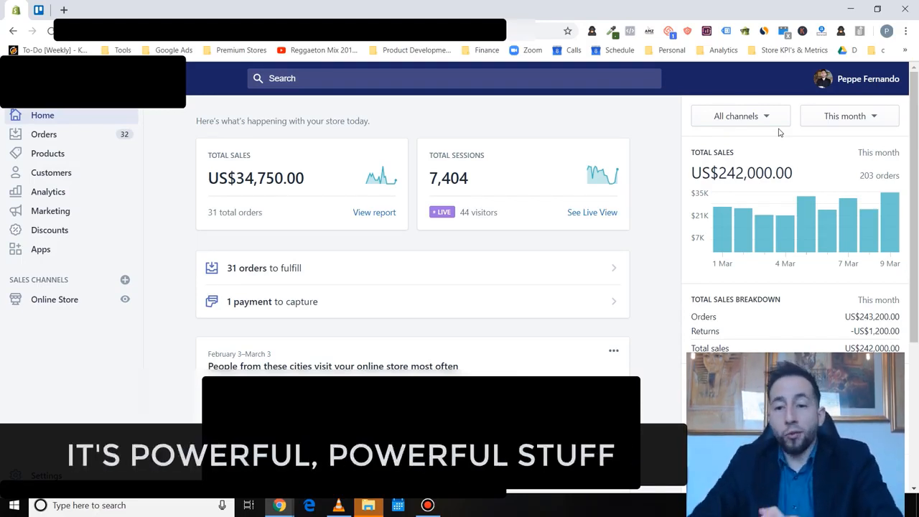
- Draw a pencil box on the AWW whiteboard with N inside and 1 above
left_click(115, 10)
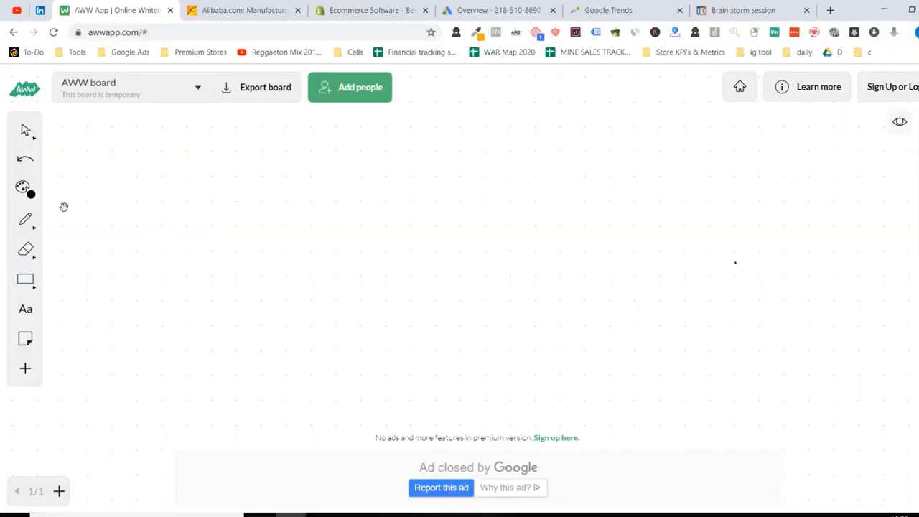
left_click(25, 219)
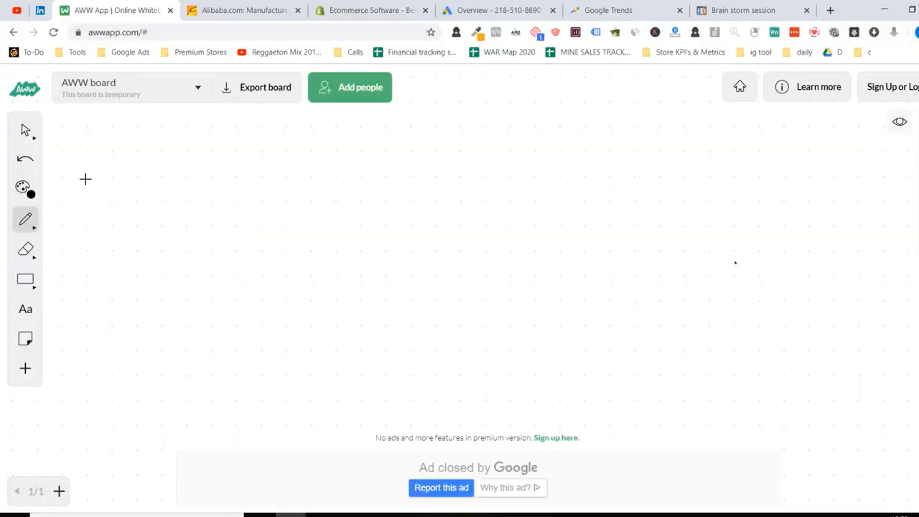
left_click_drag(85, 178, 70, 335)
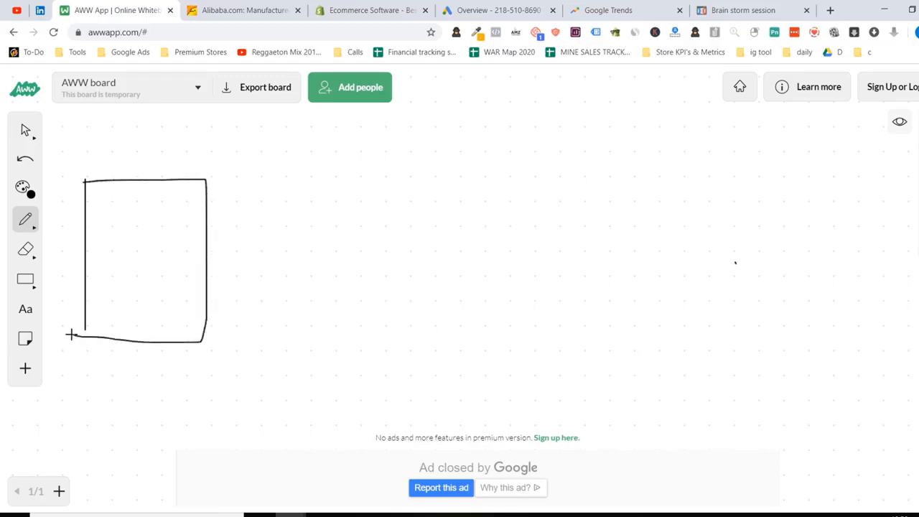
left_click_drag(117, 237, 117, 302)
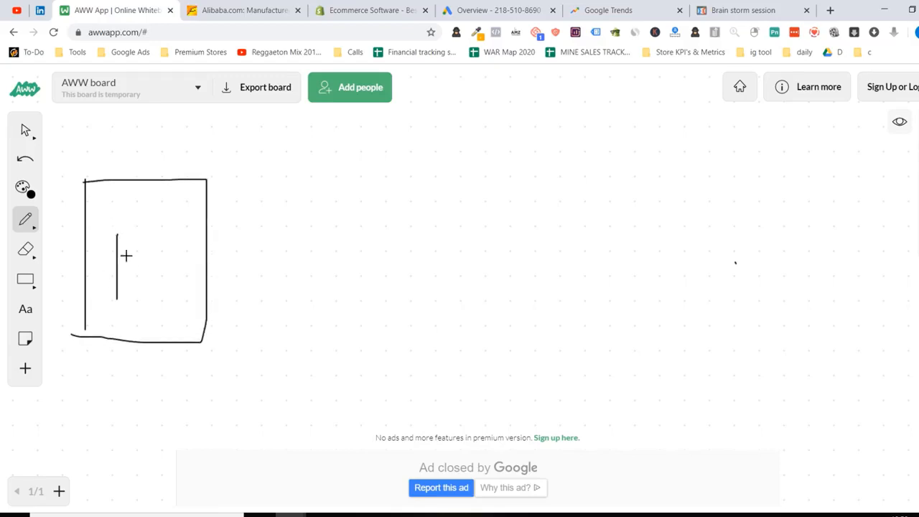
left_click_drag(115, 230, 151, 295)
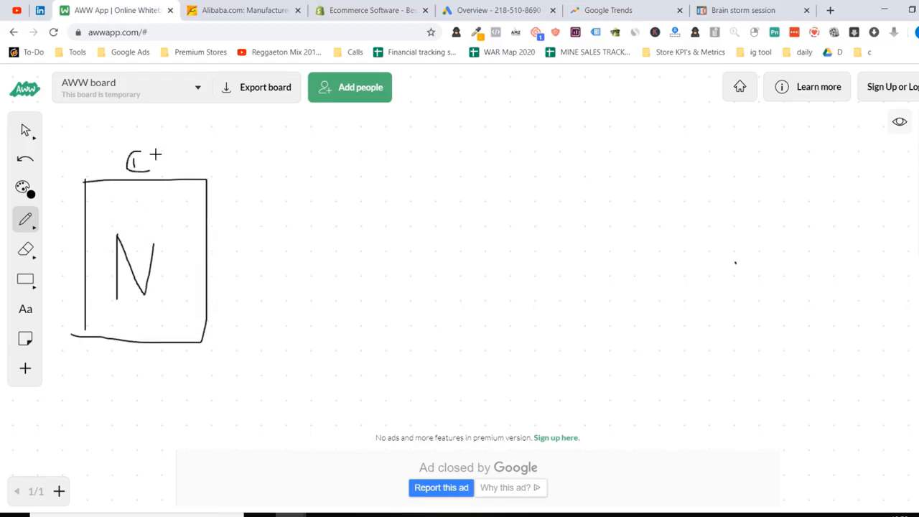
- Open Alibaba's All Categories page from the Categories menu
left_click(244, 11)
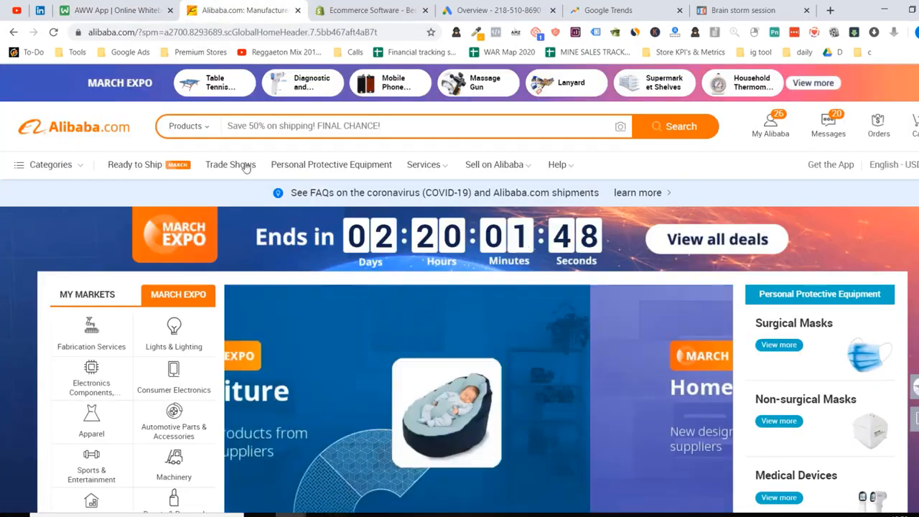
left_click(51, 165)
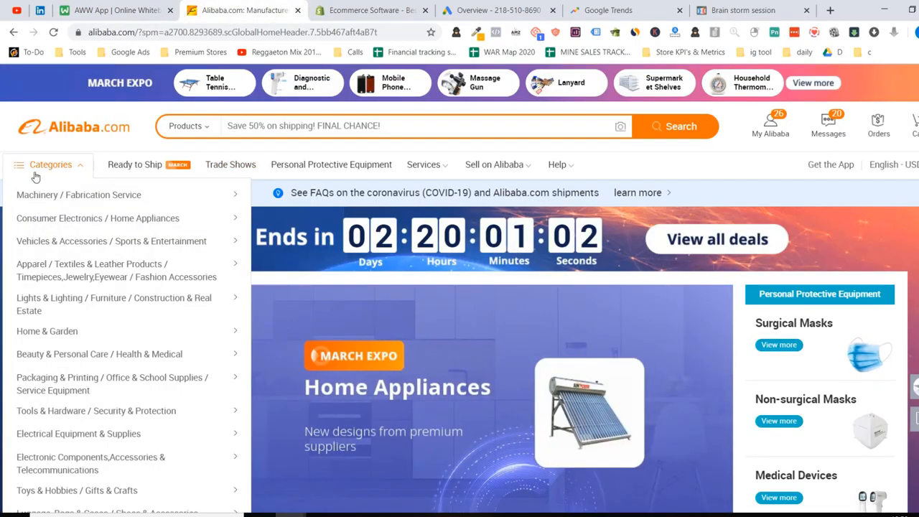
scroll("down", 3)
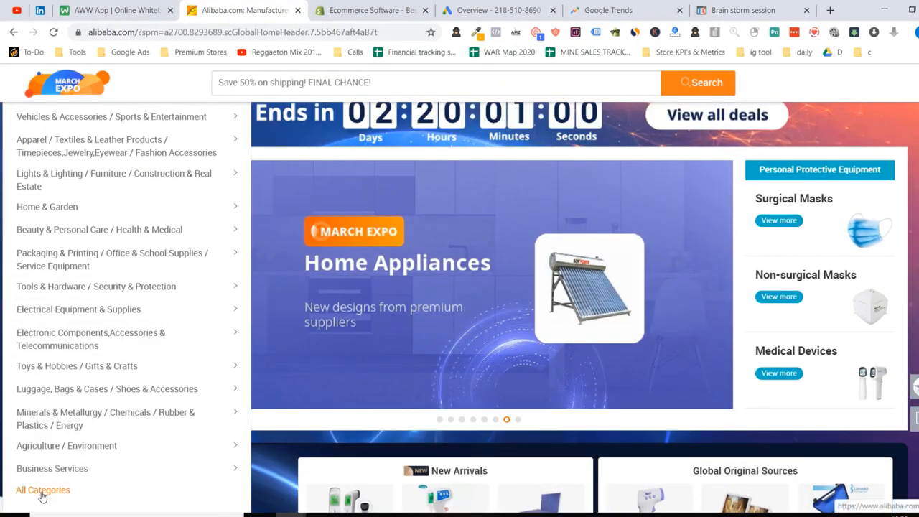
left_click(42, 489)
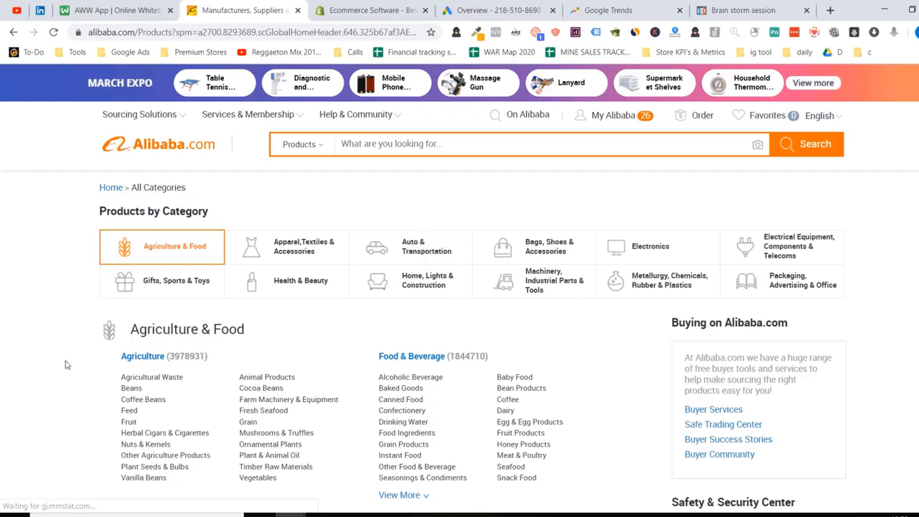
mouse_move(34, 354)
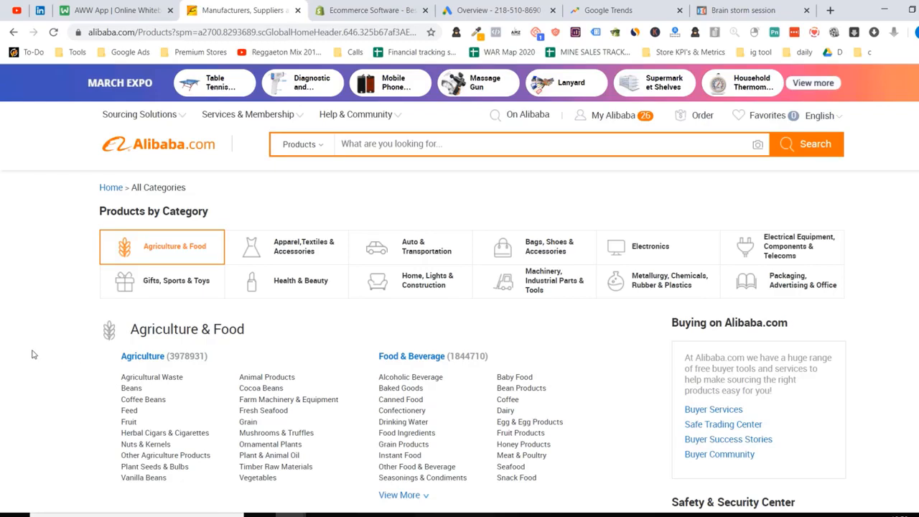
mouse_move(38, 335)
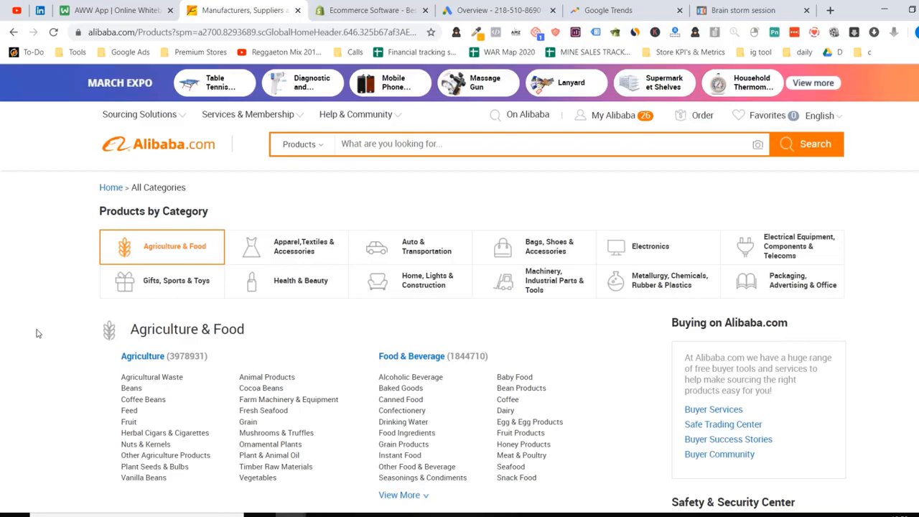
mouse_move(83, 297)
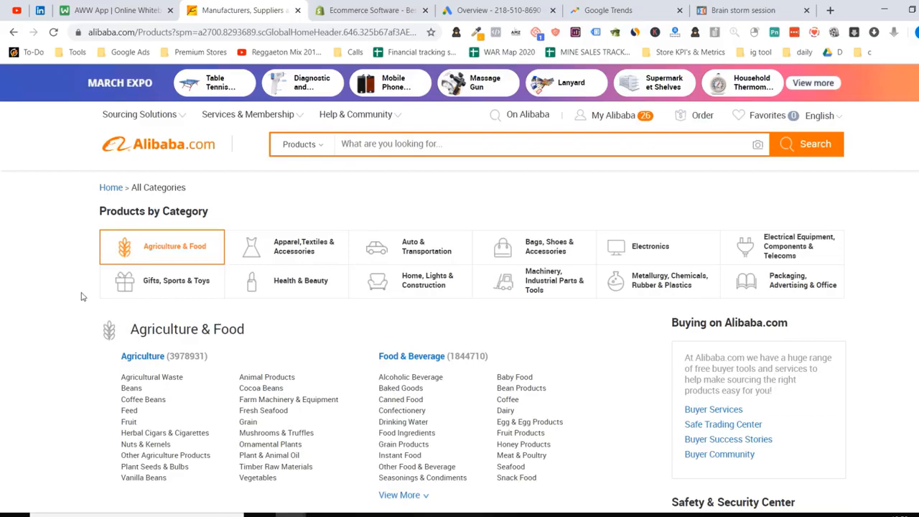
- Jump to the Bags, Shoes & Accessories and Electrical Equipment category sections
left_click(548, 245)
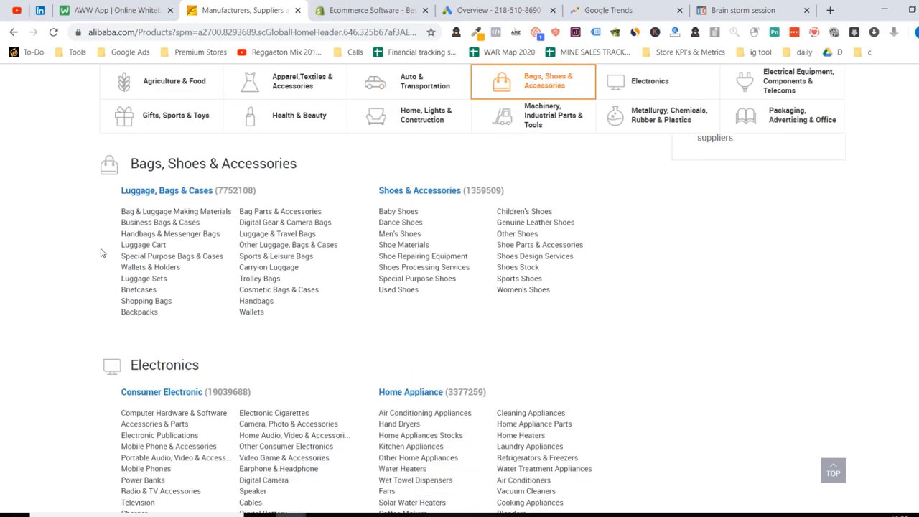
scroll("down", 3)
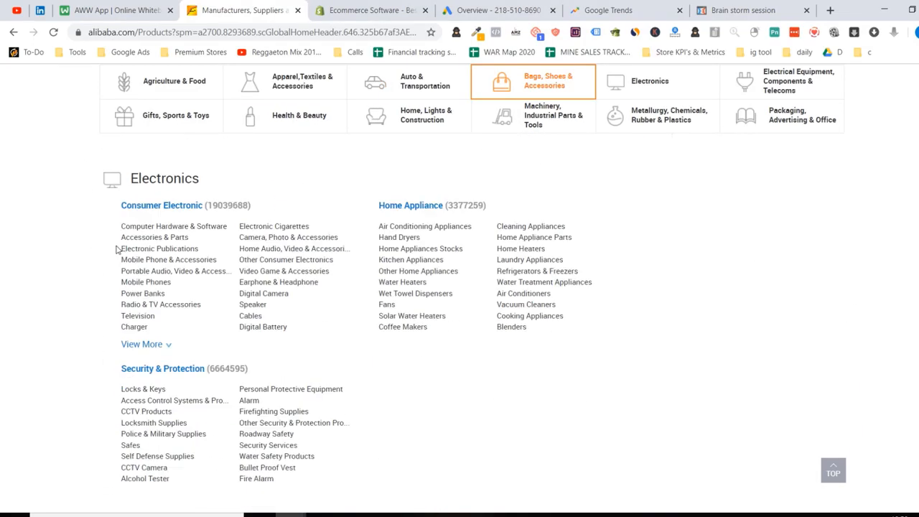
left_click(781, 81)
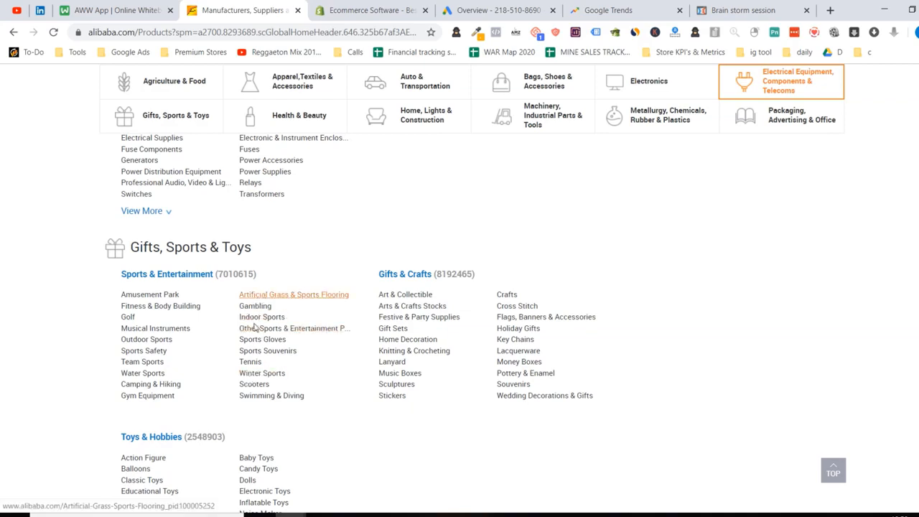
- Open the Indoor Sports listings and enter the 200–1000 price filter
left_click(261, 316)
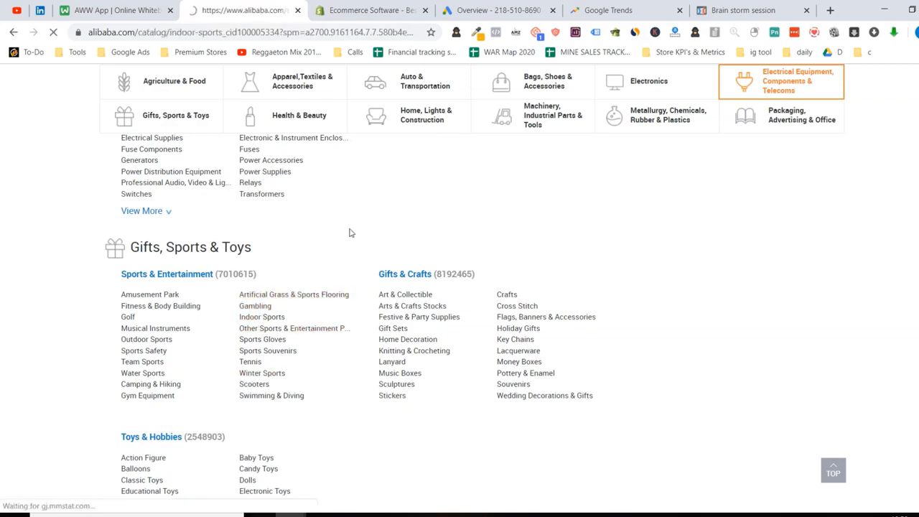
left_click(261, 316)
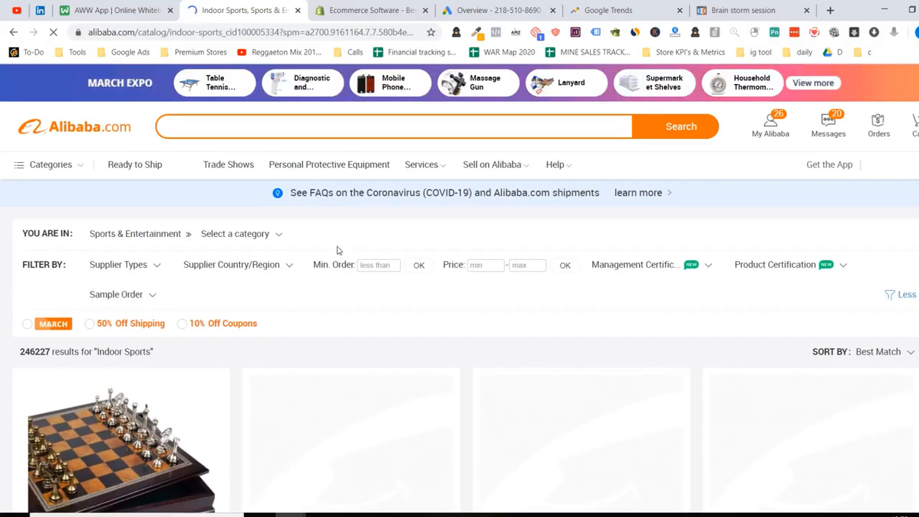
scroll("down", 3)
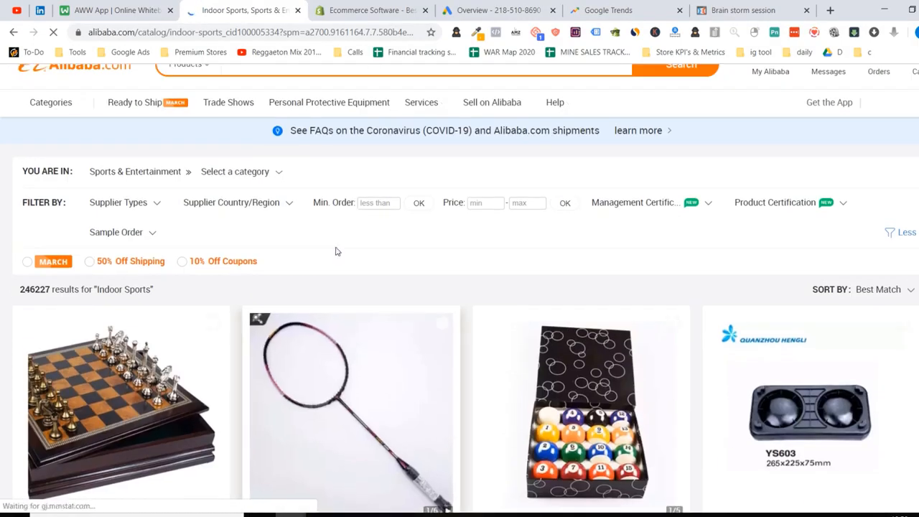
scroll("down", 3)
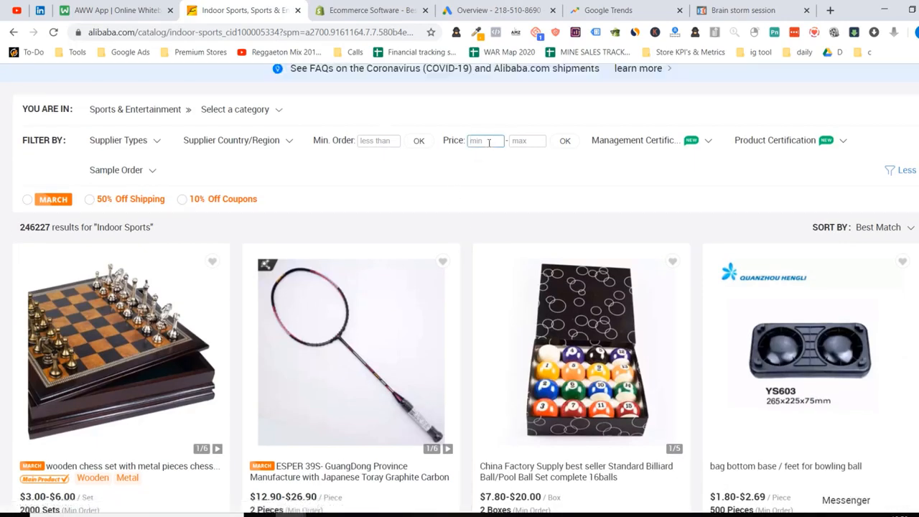
type("1000")
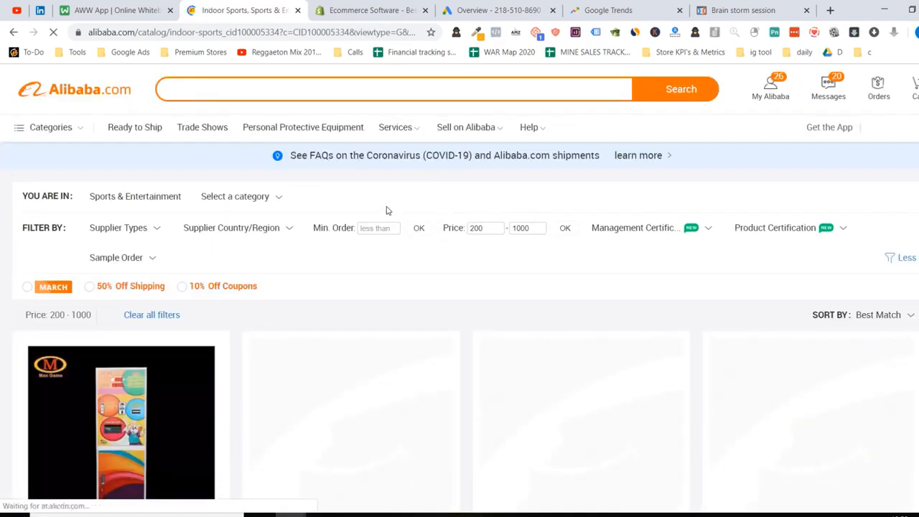
- Scroll the Indoor Sports catalog and open the table tennis robot listing in a new tab
scroll("down", 3)
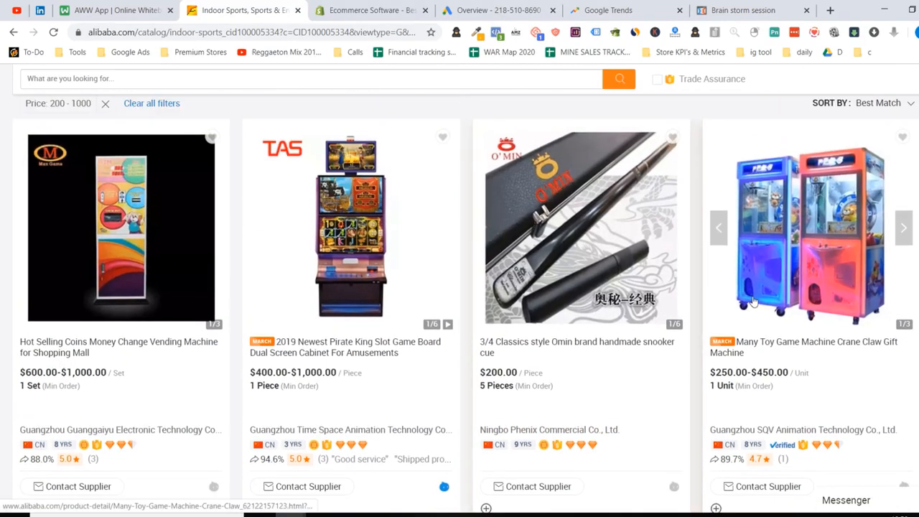
scroll("down", 3)
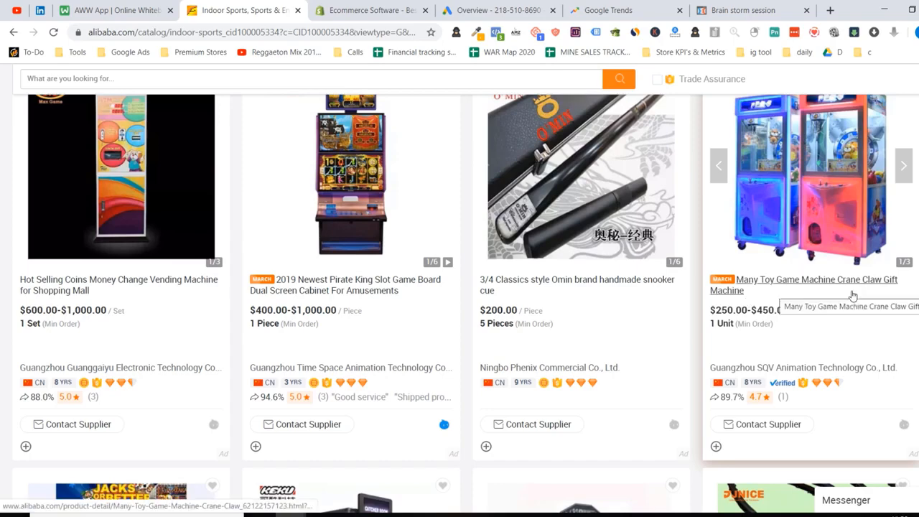
scroll("down", 3)
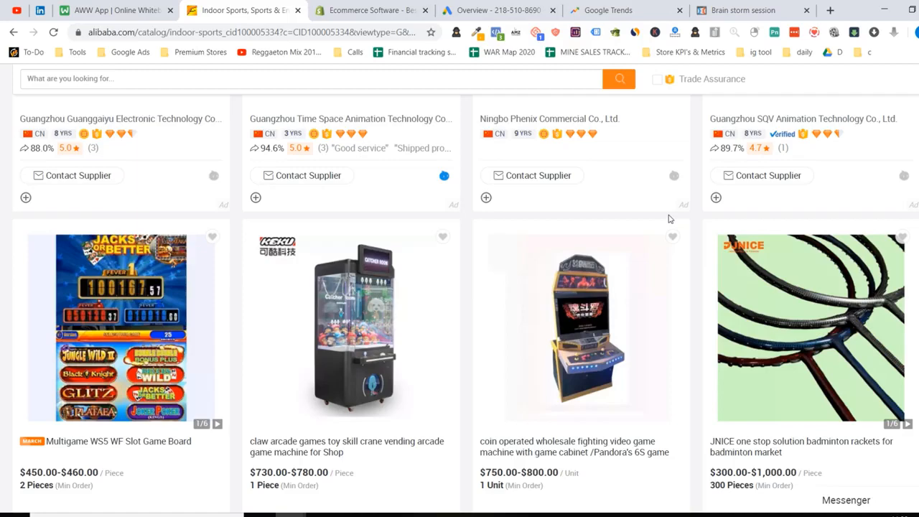
scroll("down", 3)
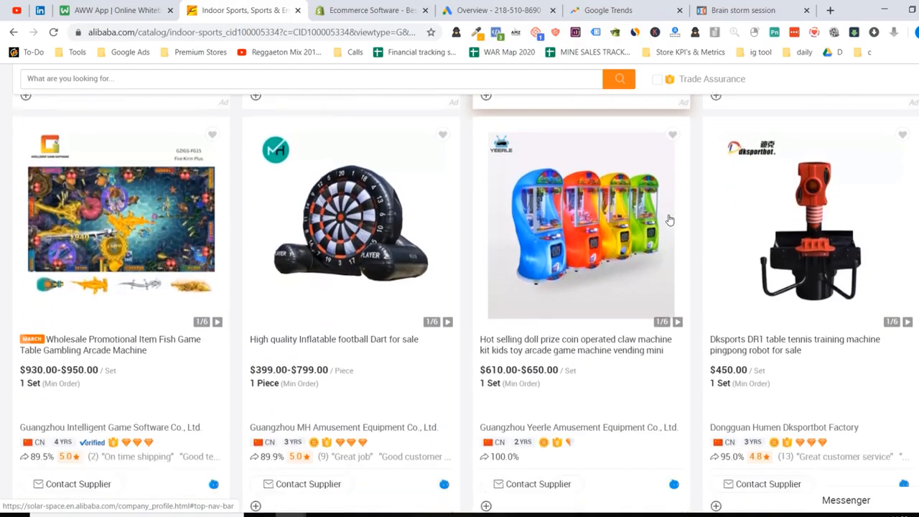
scroll("down", 3)
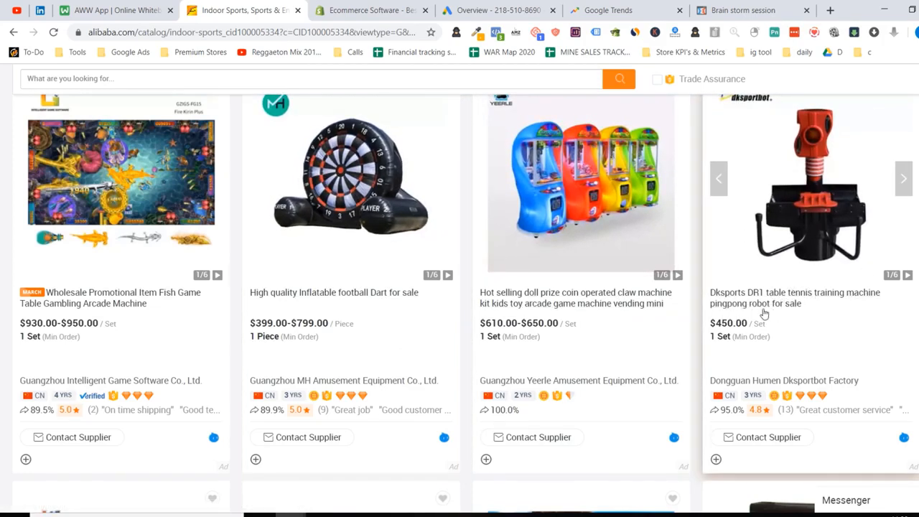
mouse_move(795, 297)
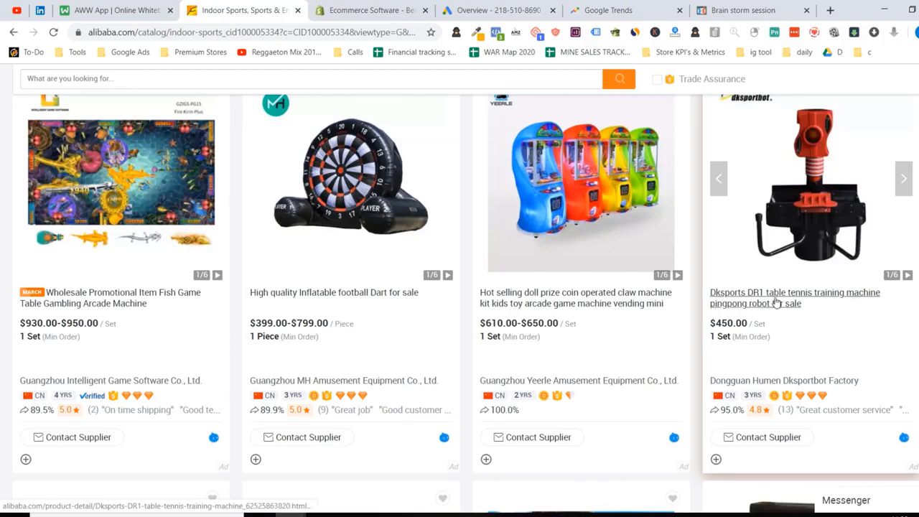
scroll("down", 3)
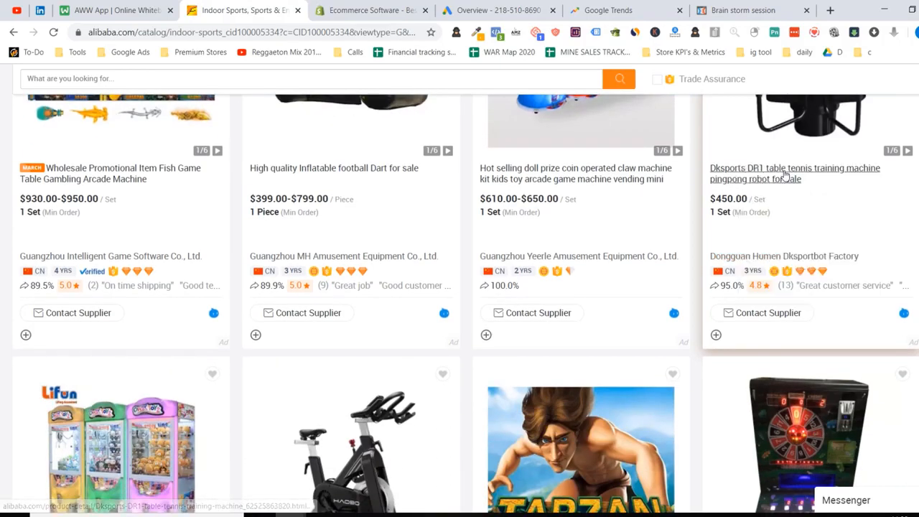
left_click(794, 173)
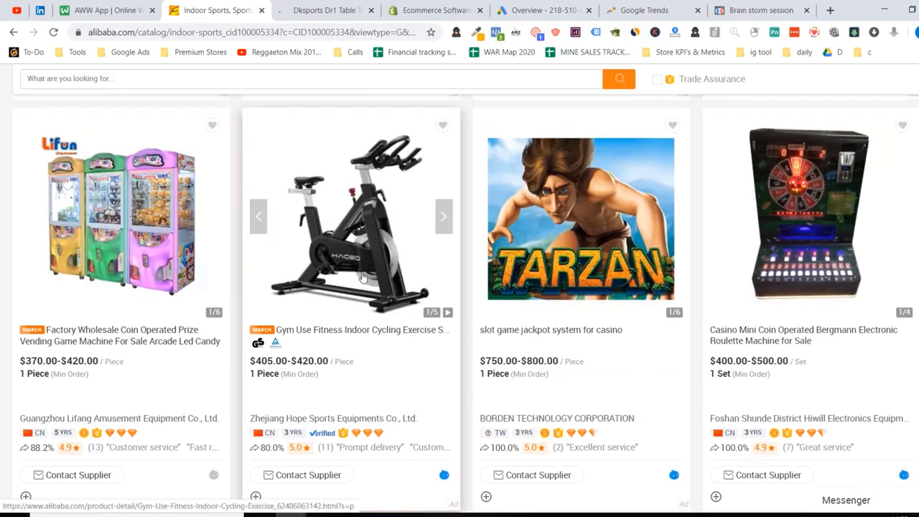
- Continue scrolling through the Indoor Sports catalog results
scroll("down", 3)
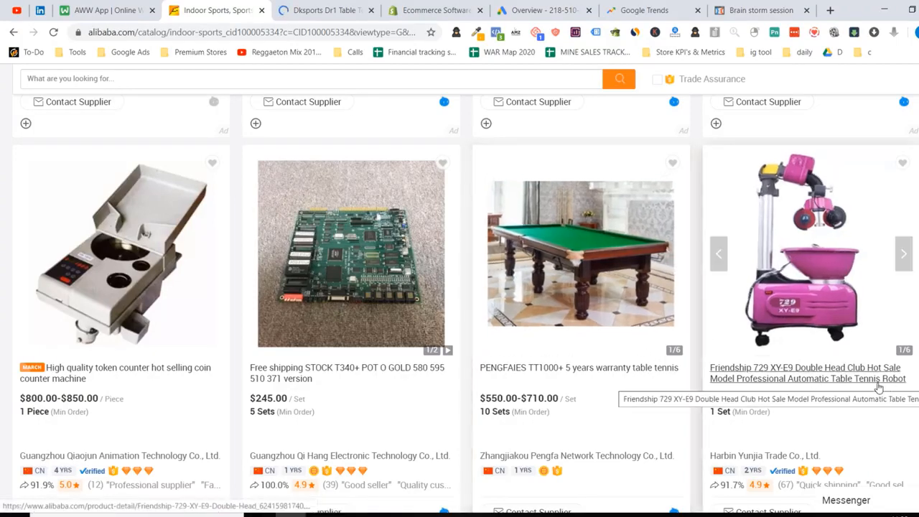
scroll("down", 3)
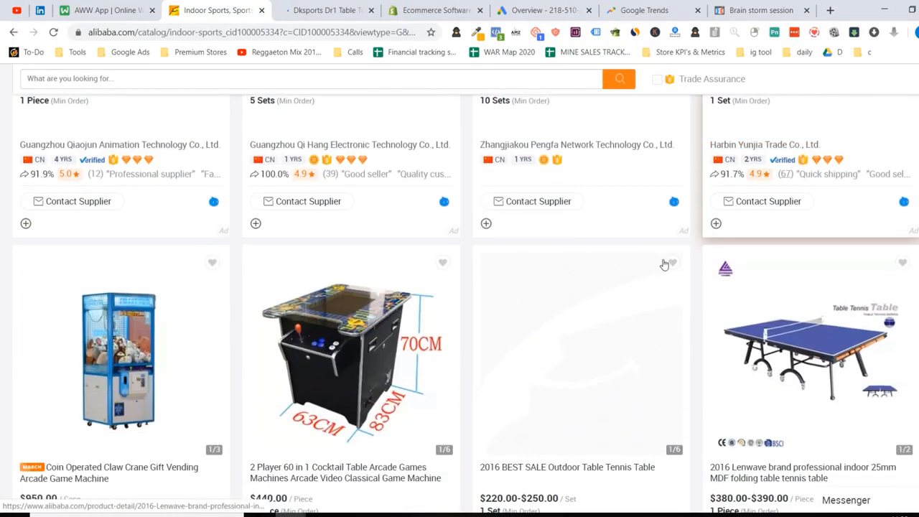
scroll("down", 3)
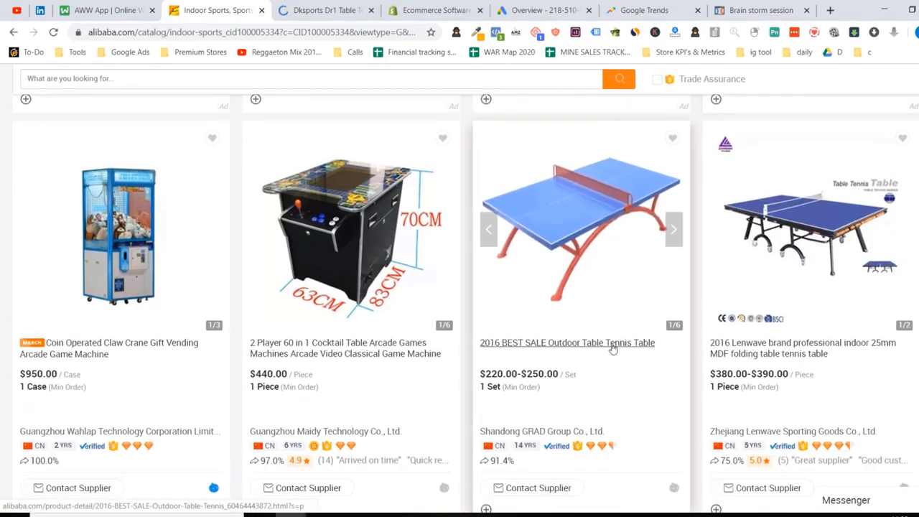
mouse_move(613, 347)
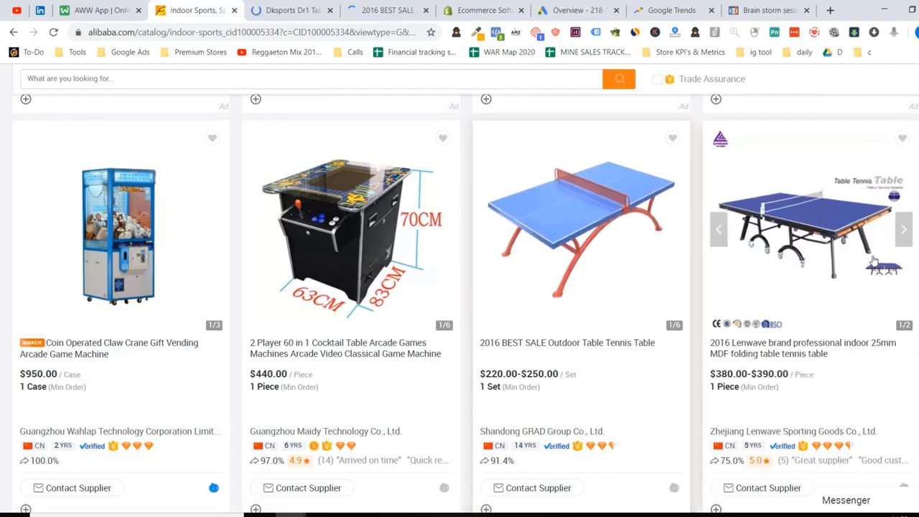
scroll("down", 3)
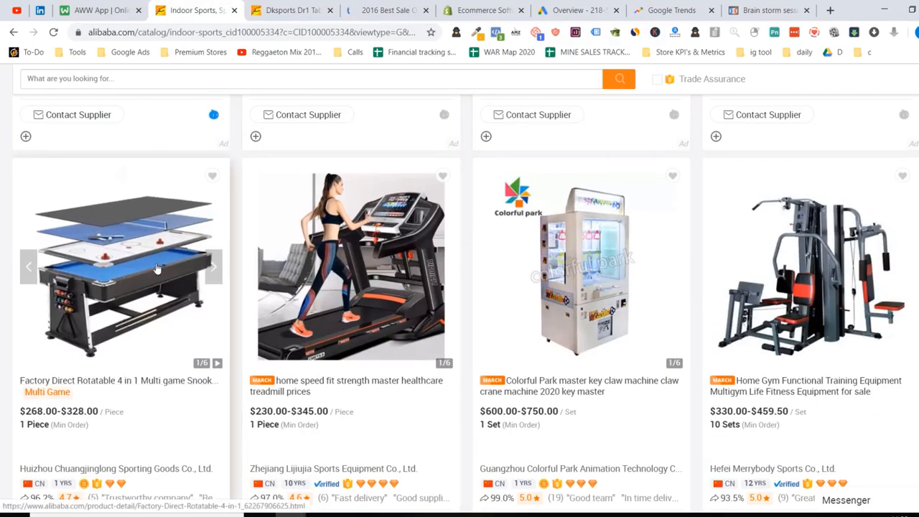
scroll("down", 3)
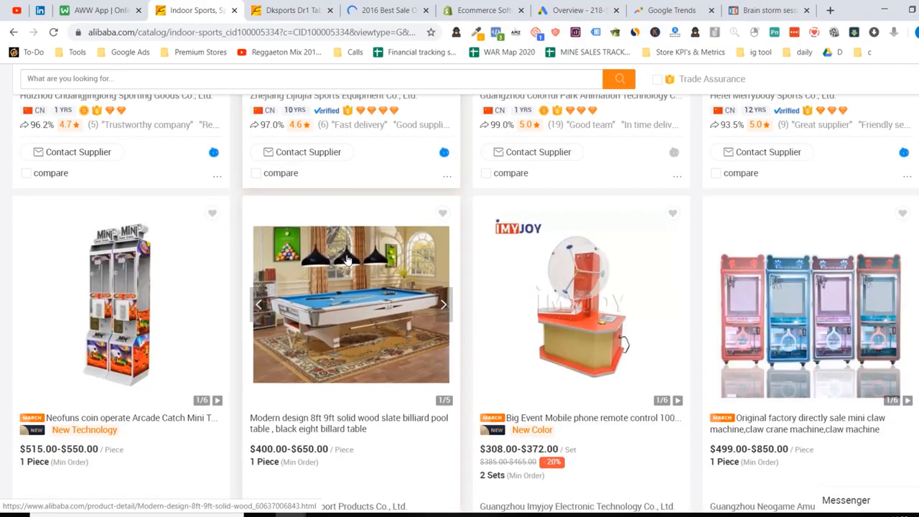
scroll("down", 3)
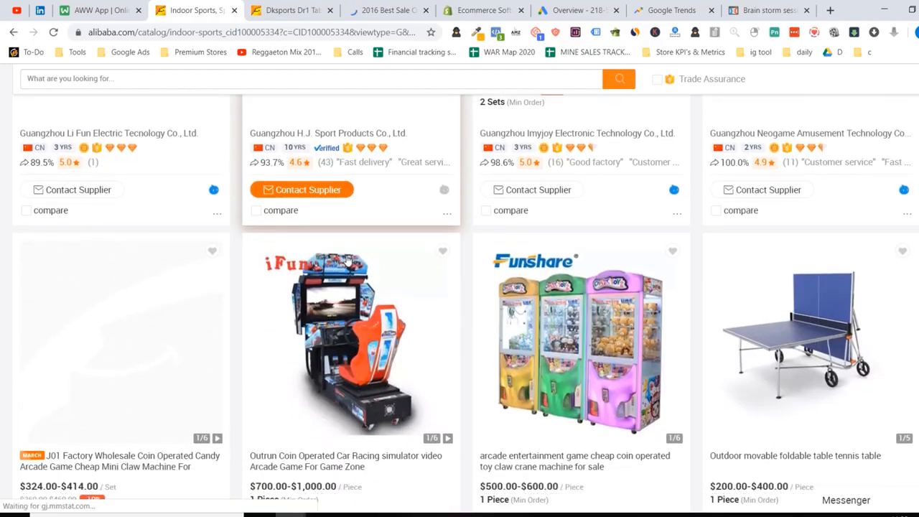
scroll("down", 3)
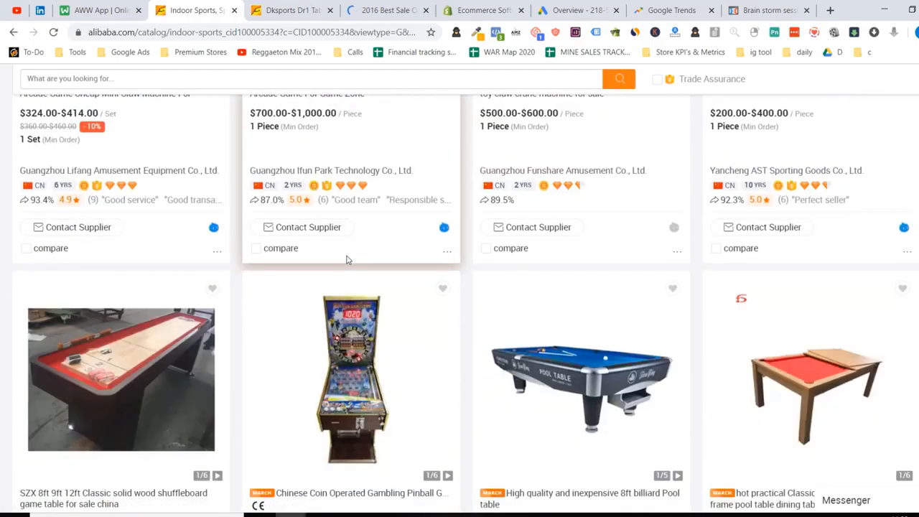
scroll("down", 3)
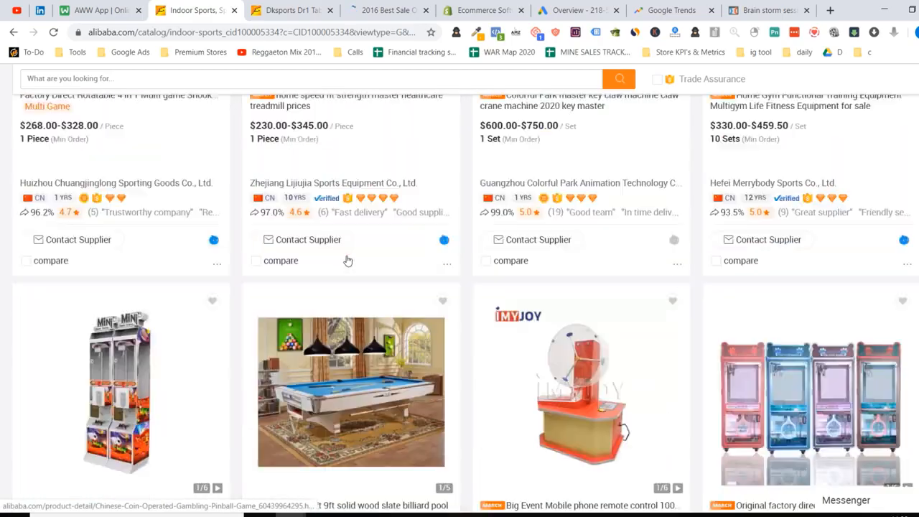
scroll("down", 3)
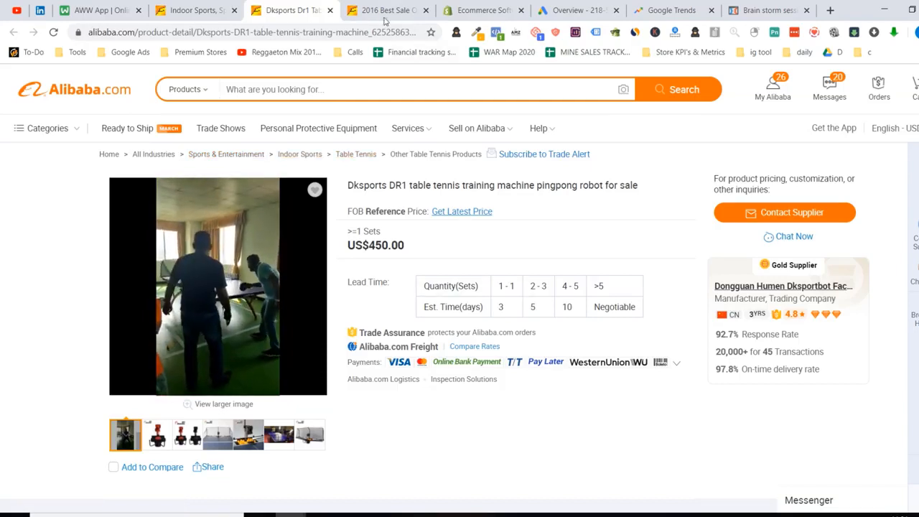
- Search Google for 'Table Tennis Table' selected from the outdoor table listing's title
left_click(384, 10)
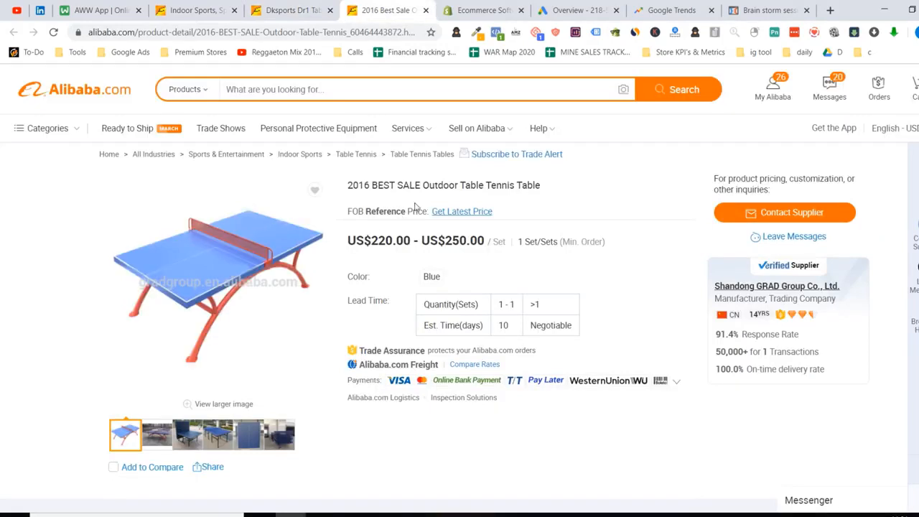
double_click(484, 186)
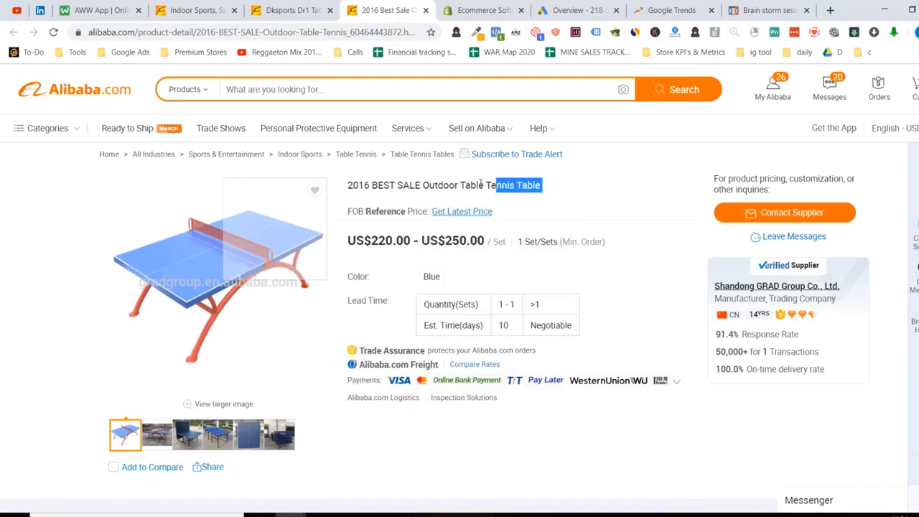
right_click(500, 186)
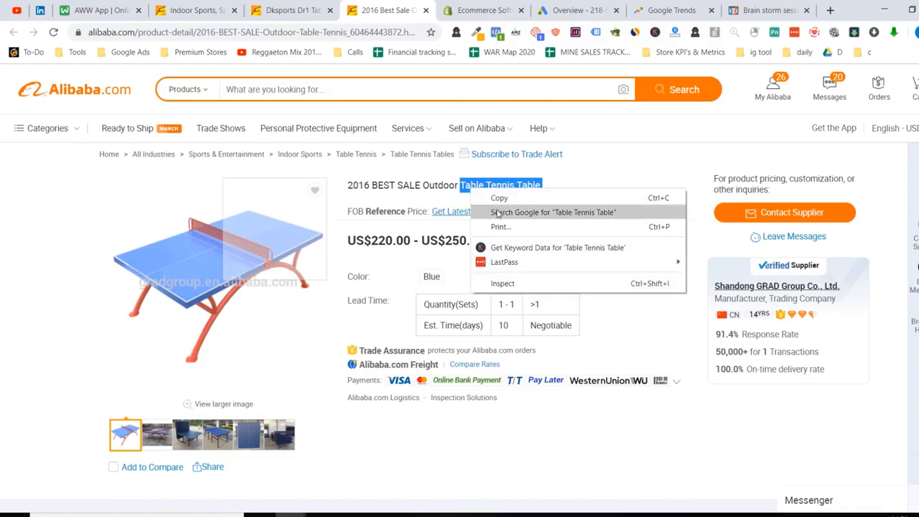
left_click(552, 212)
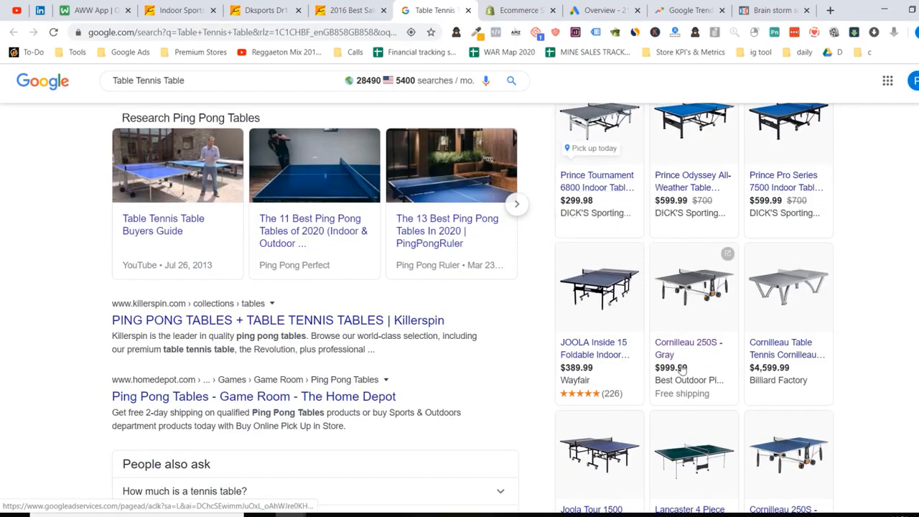
- Scroll through the Google results for Table Tennis Table
scroll("down", 3)
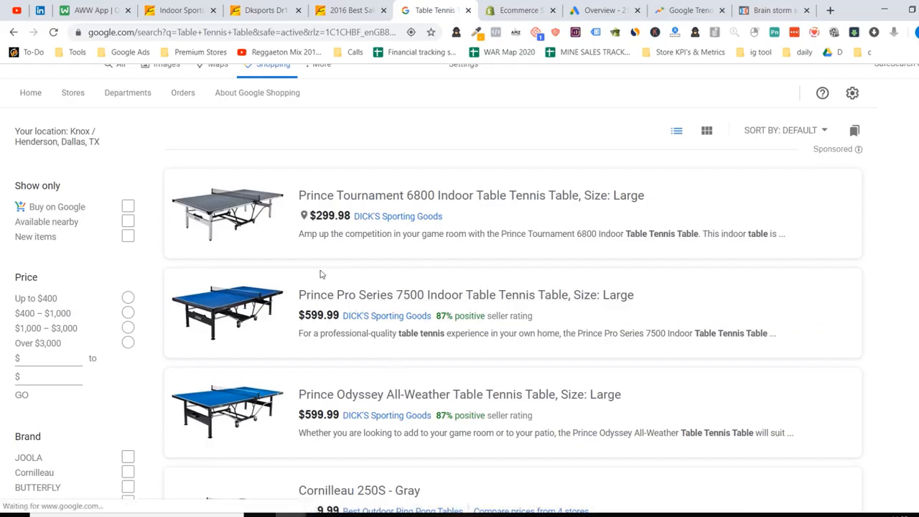
- Browse the Google Shopping table tennis listings down to the Filter by Brand section
scroll("down", 3)
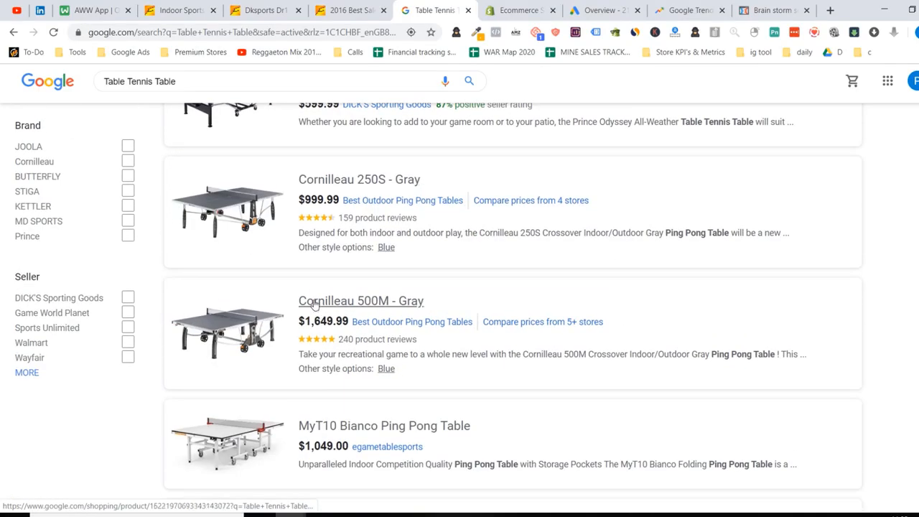
mouse_move(355, 221)
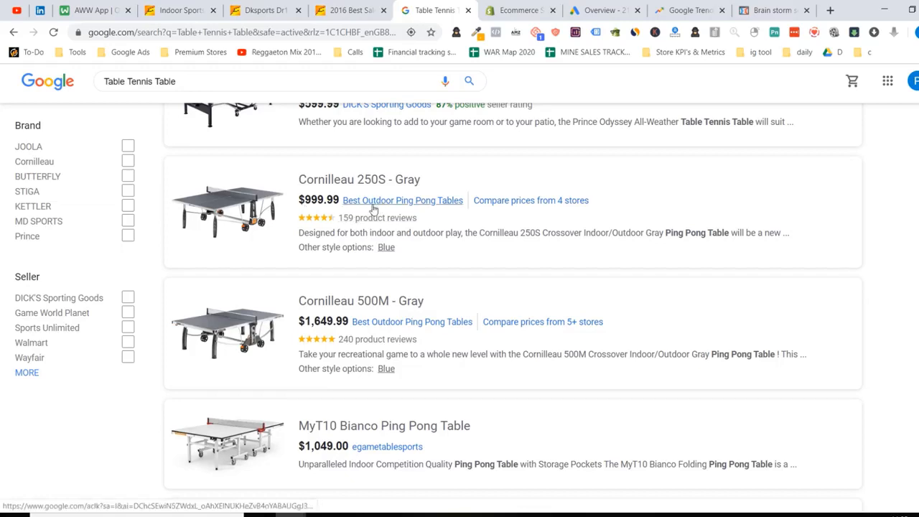
scroll("down", 3)
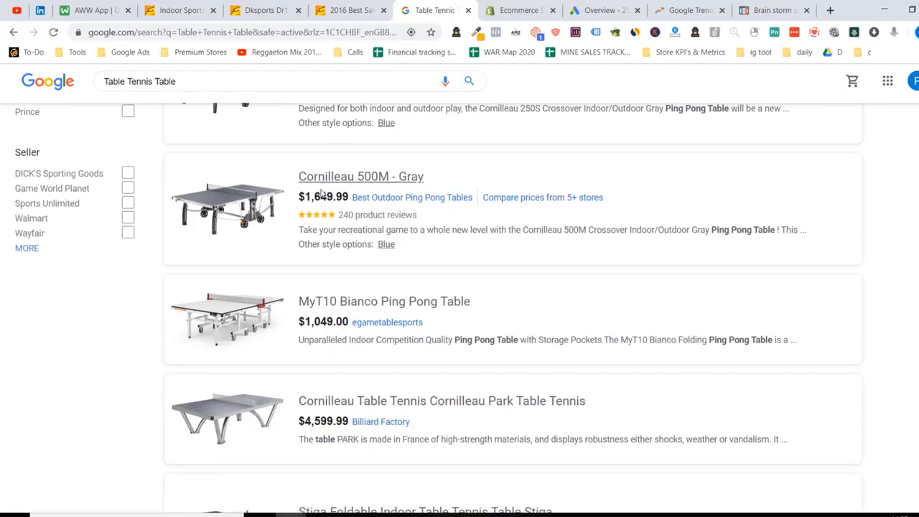
scroll("down", 3)
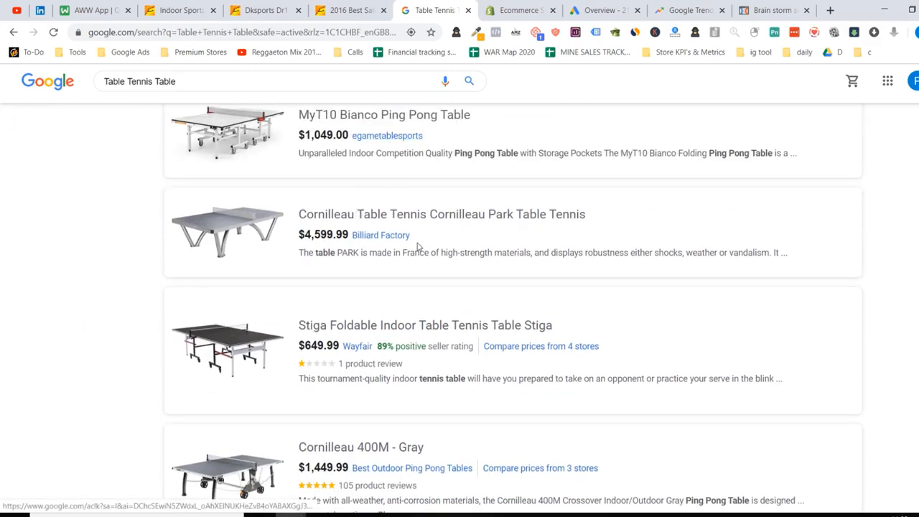
scroll("down", 3)
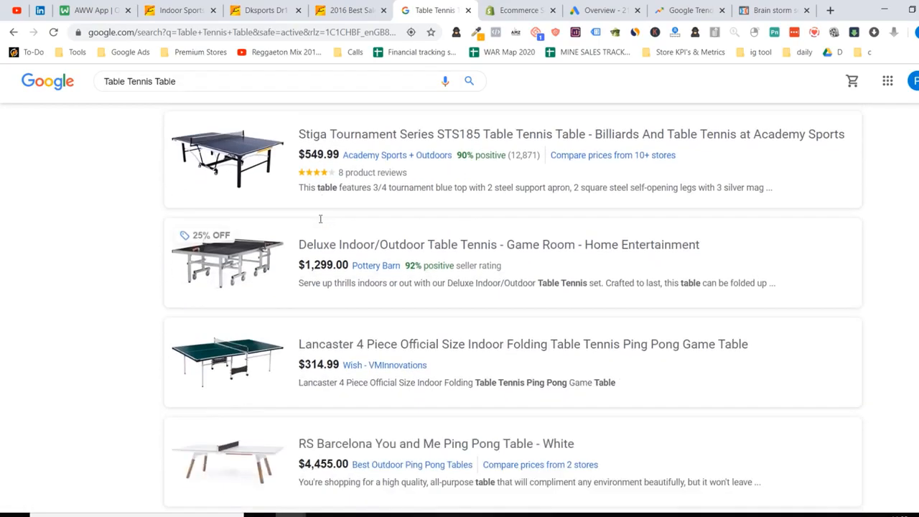
scroll("down", 3)
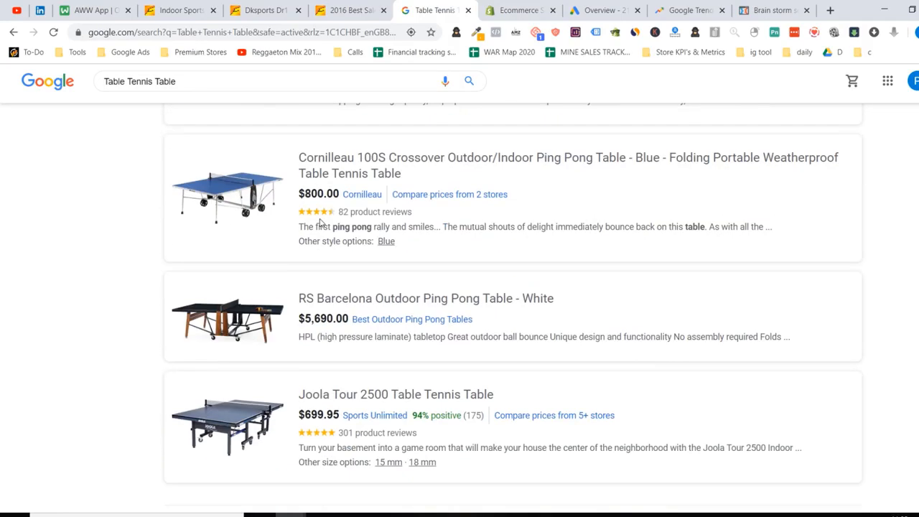
scroll("down", 3)
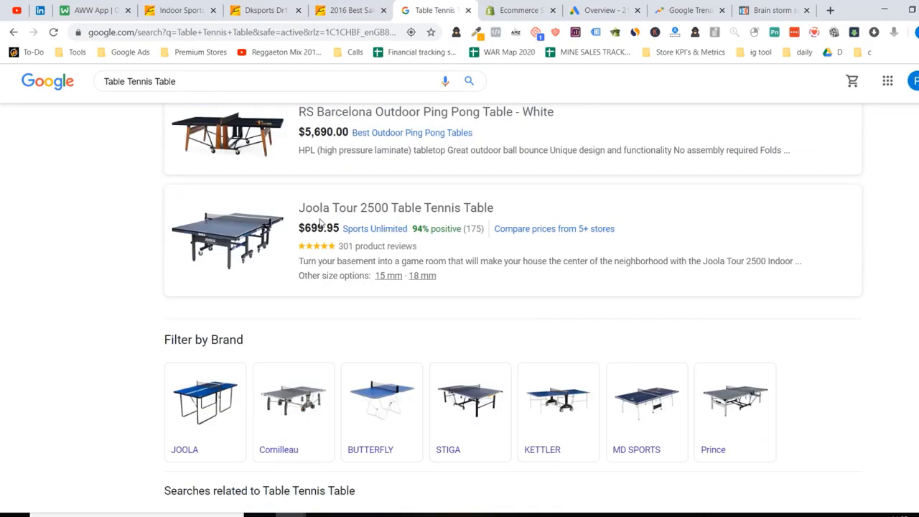
scroll("up", 3)
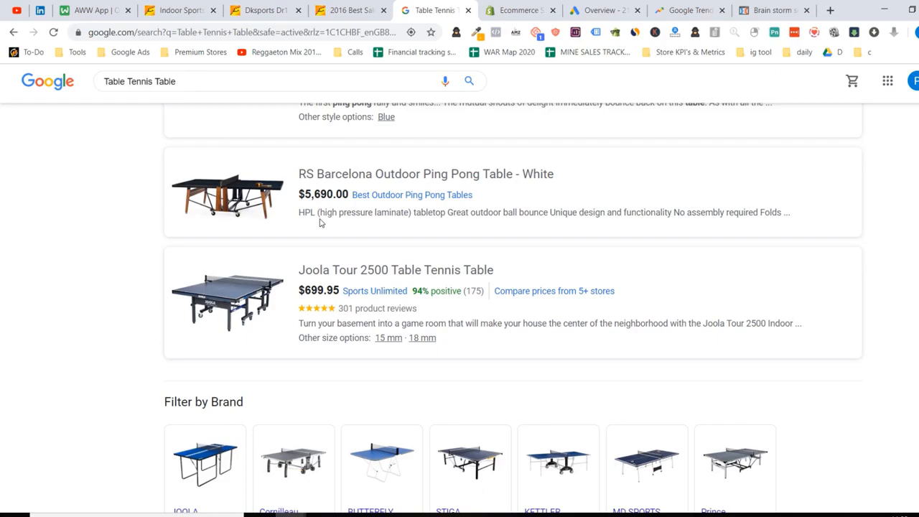
scroll("down", 3)
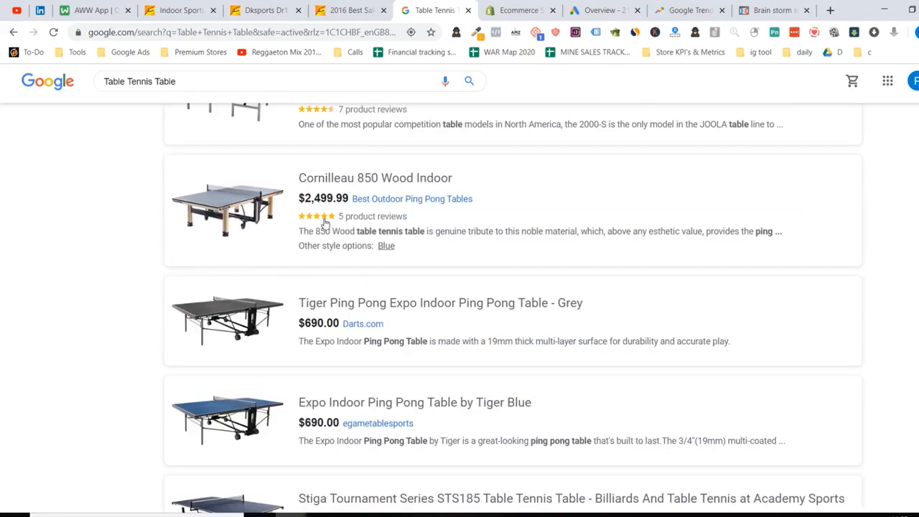
left_click(272, 126)
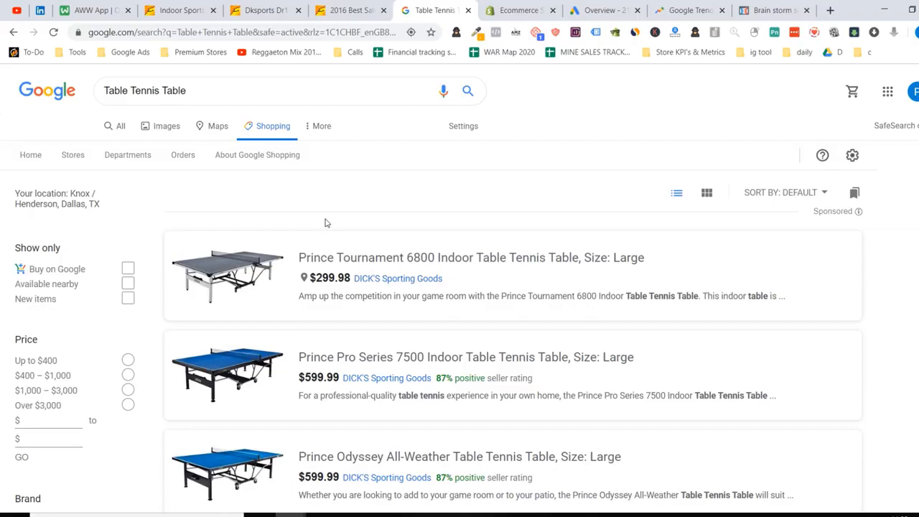
mouse_move(395, 233)
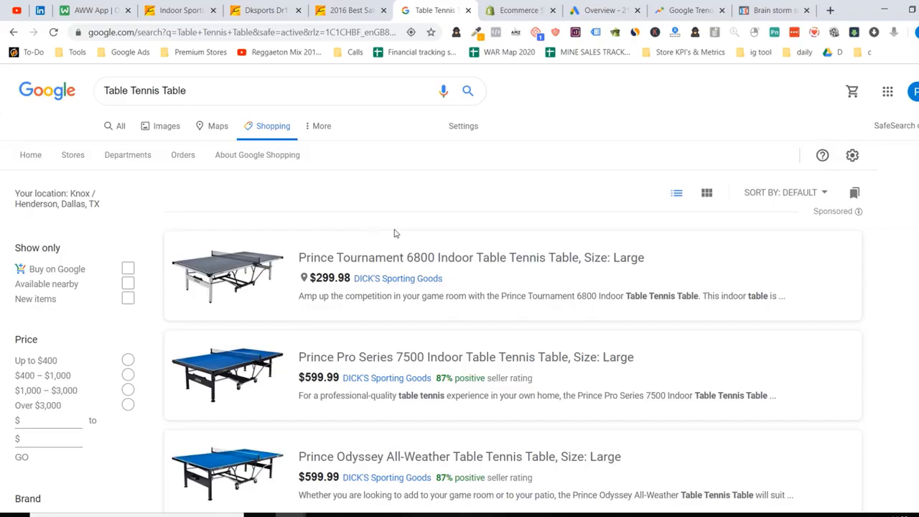
scroll("down", 3)
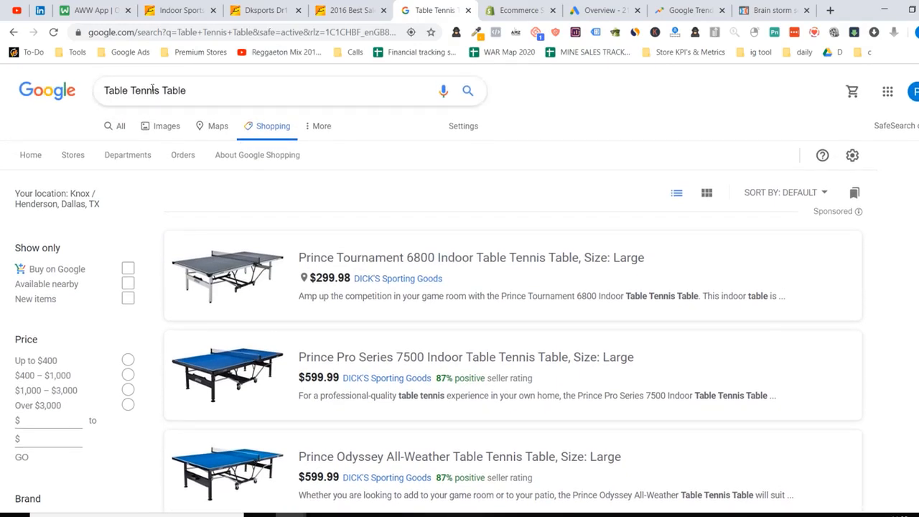
- Chart 12-month US Google Trends interest for 'Table Tennis Table', then return to AWW
triple_click(144, 90)
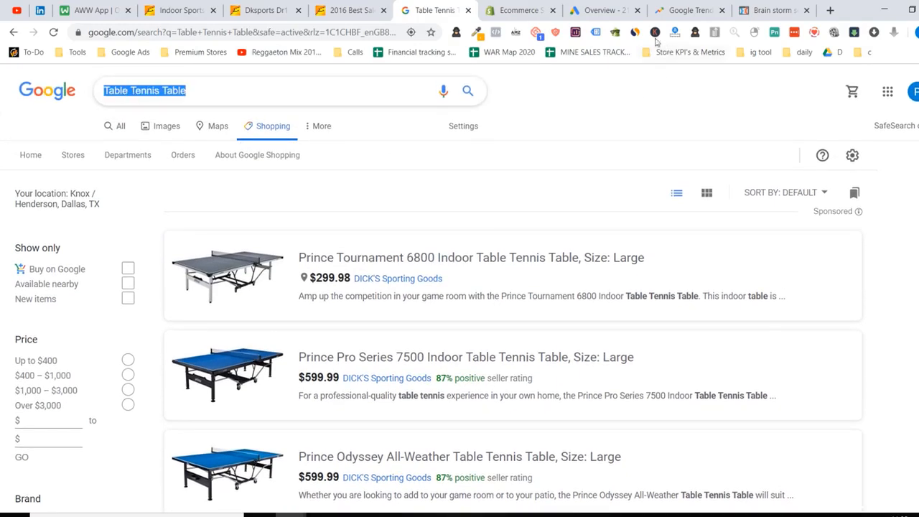
right_click(337, 260)
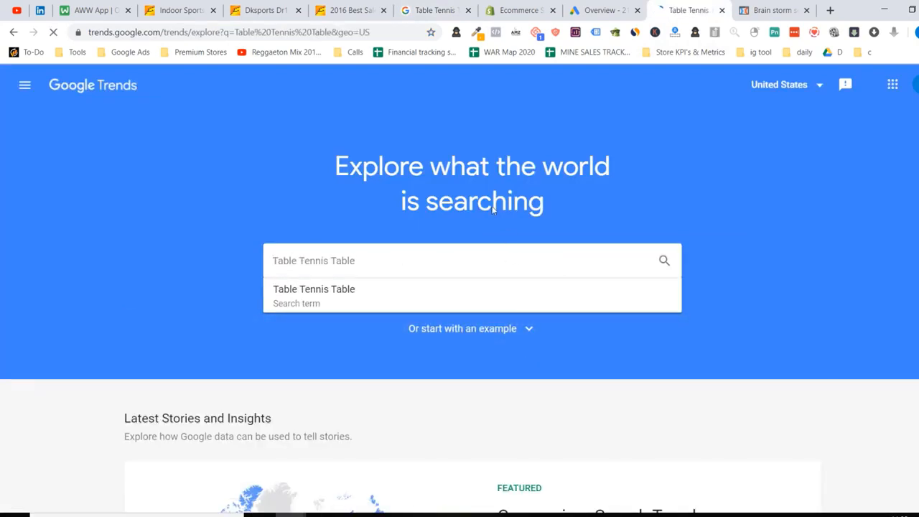
left_click(314, 294)
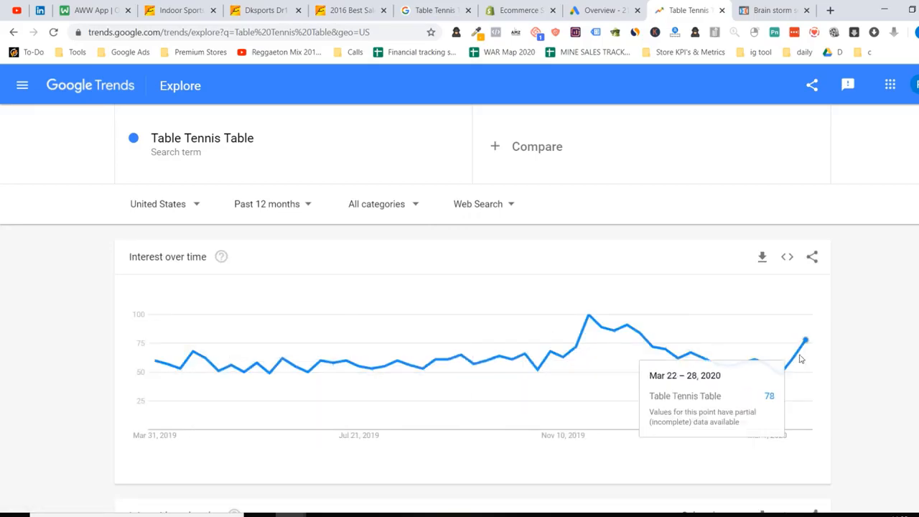
left_click(93, 10)
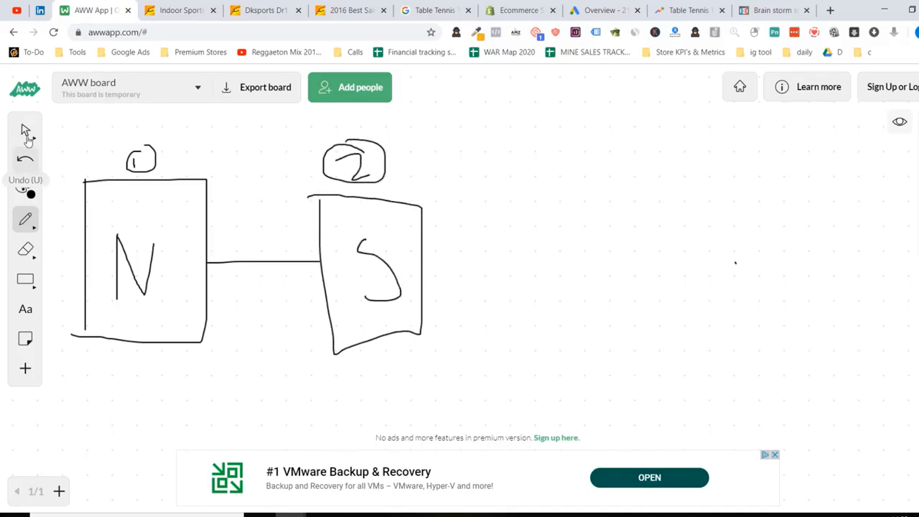
- Return to the table tennis Shopping results and scroll through the seller listings
left_click(431, 10)
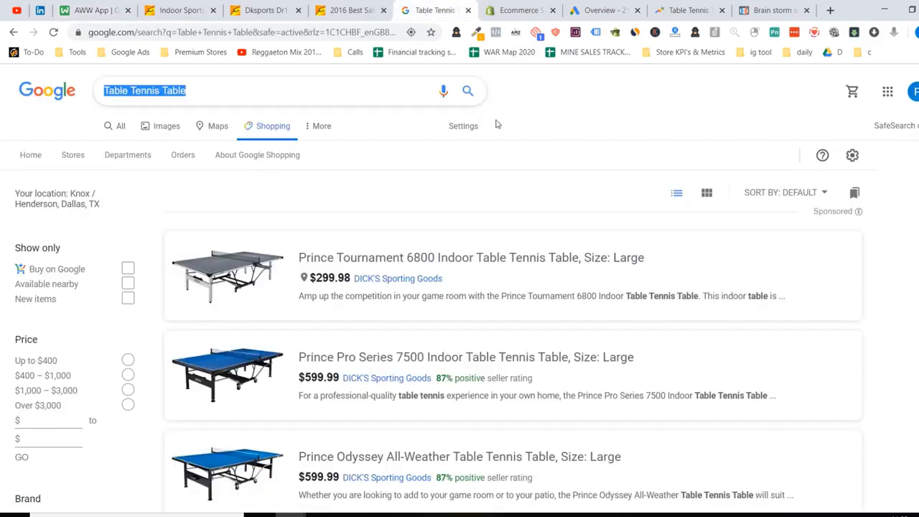
scroll("down", 3)
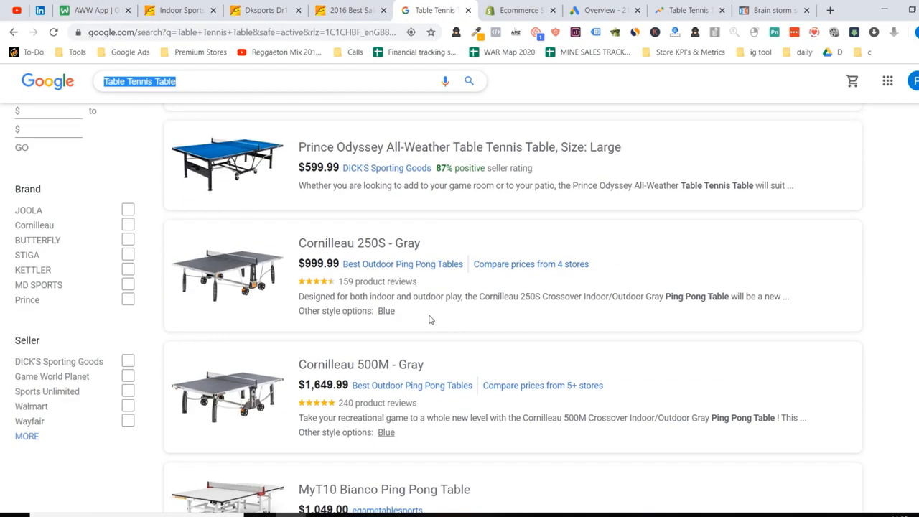
scroll("down", 3)
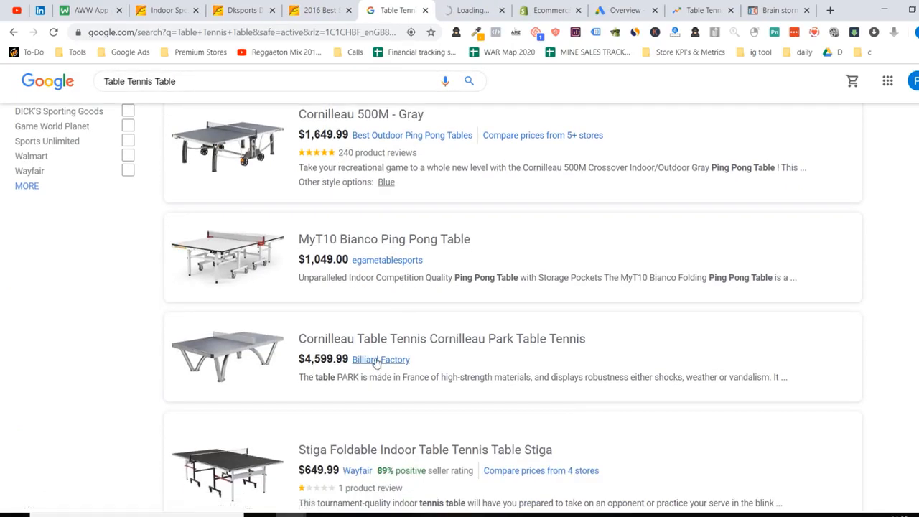
scroll("down", 3)
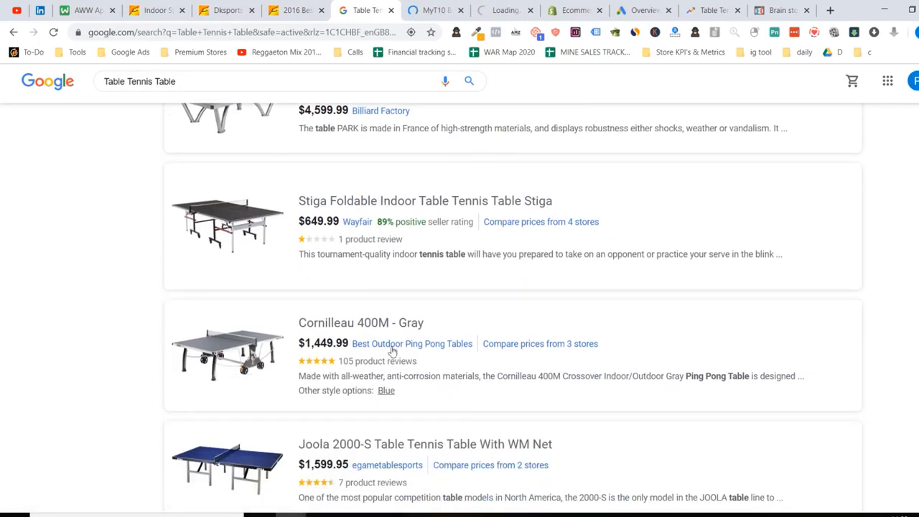
scroll("down", 3)
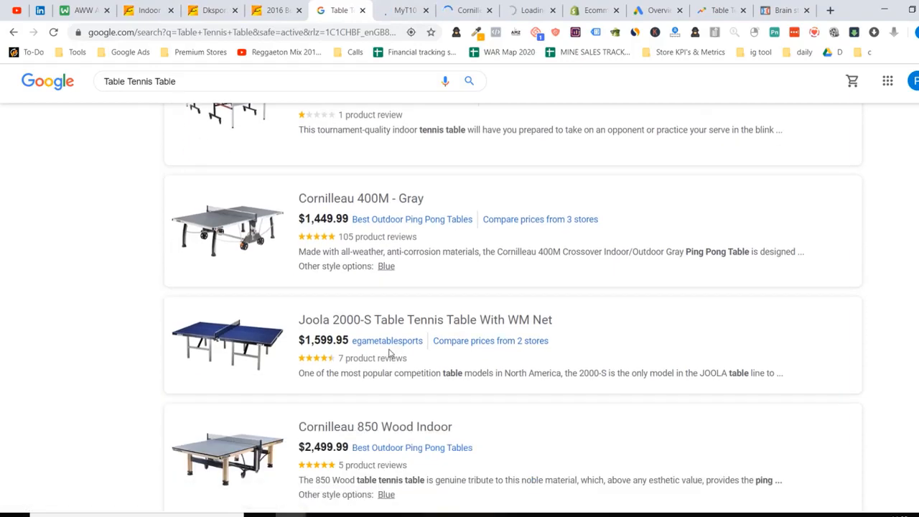
scroll("down", 3)
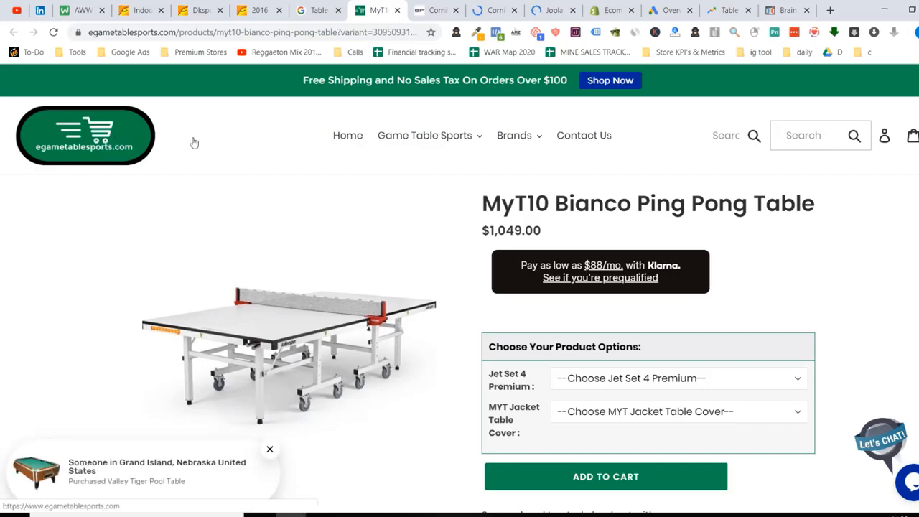
mouse_move(444, 153)
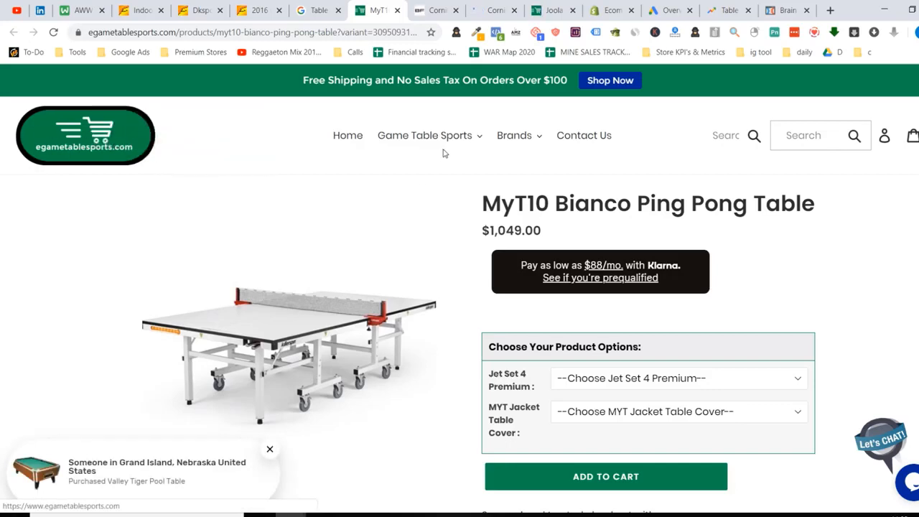
- Scroll the MyT10 Bianco Ping Pong Table page ($1,049.00) down to its feature description
left_click(514, 135)
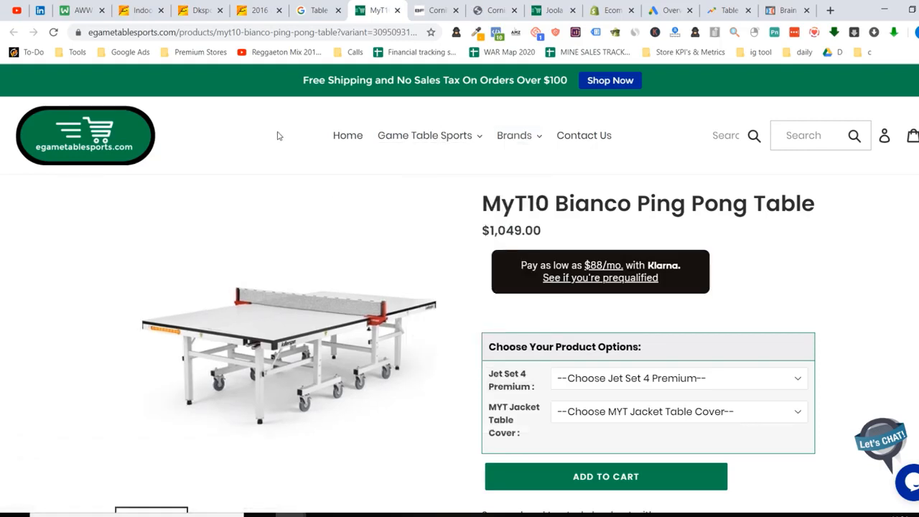
scroll("down", 3)
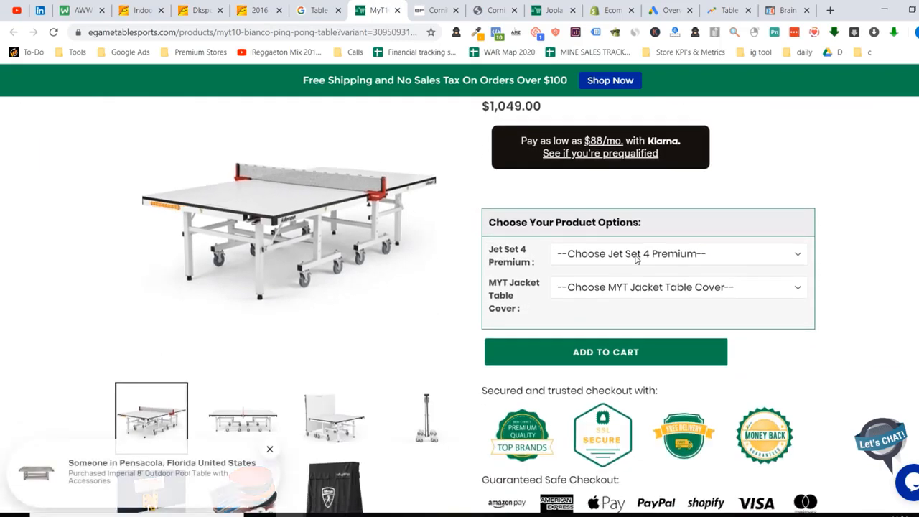
scroll("down", 3)
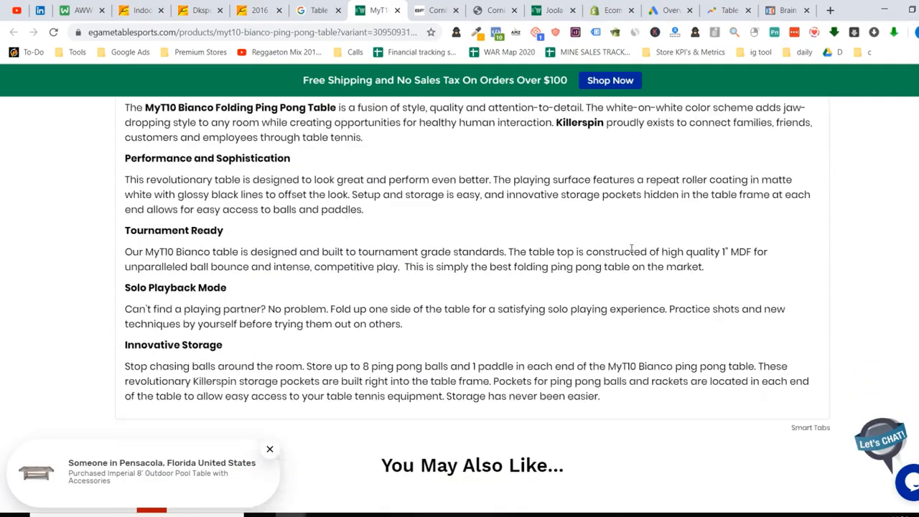
scroll("down", 3)
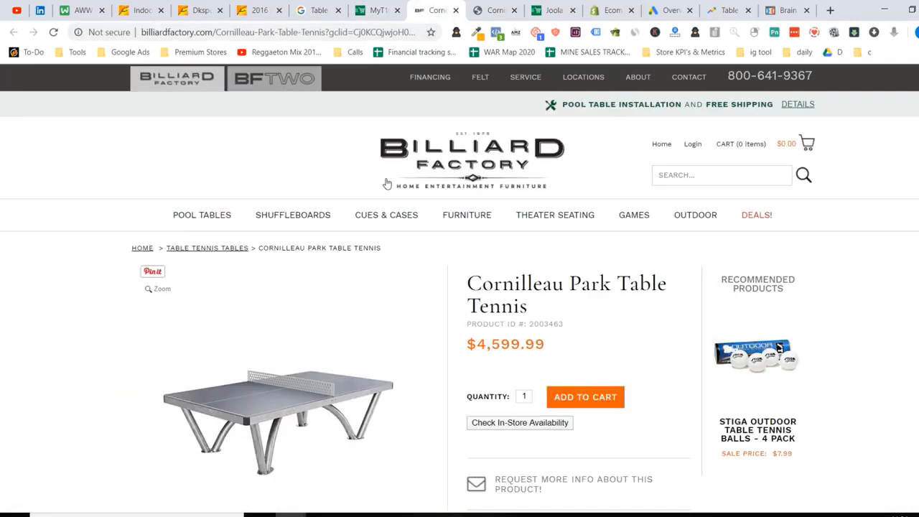
mouse_move(33, 236)
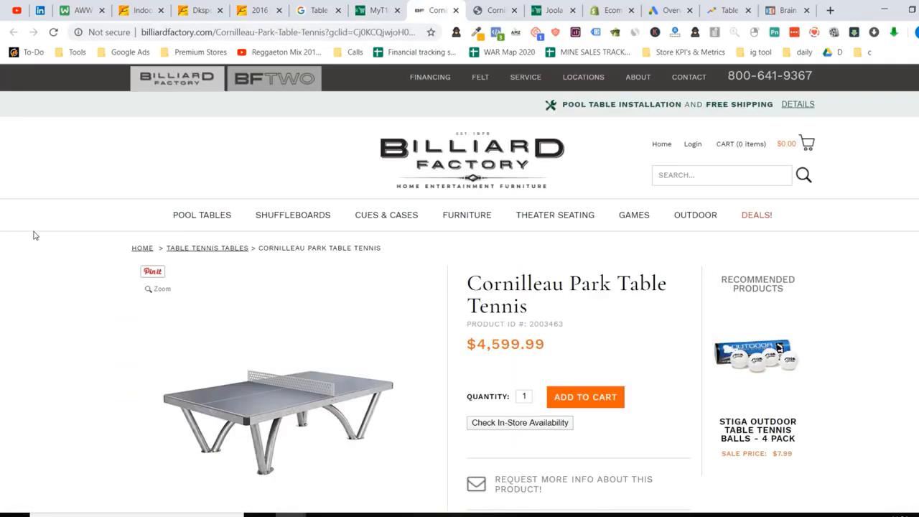
- Compare the Cornilleau Park ($4,599.99) and Cornilleau 400M seller pages, then return to the whiteboard
scroll("down", 3)
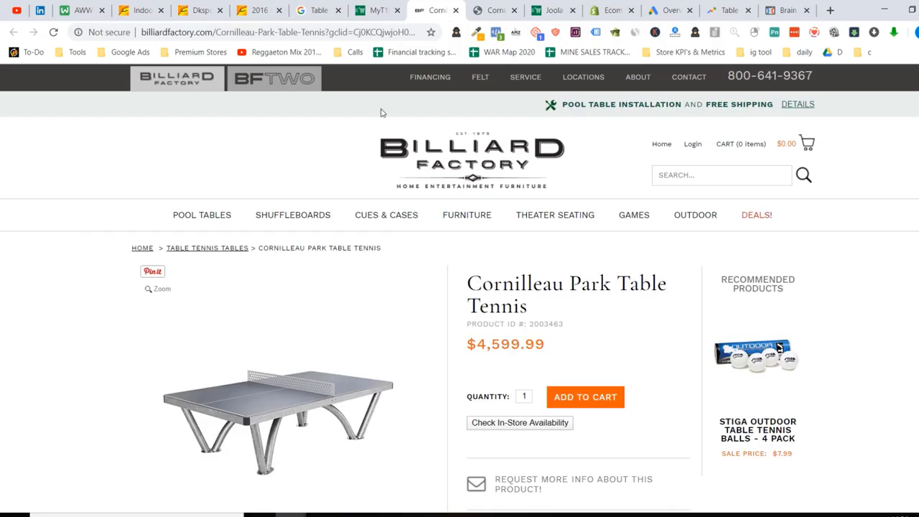
left_click(495, 10)
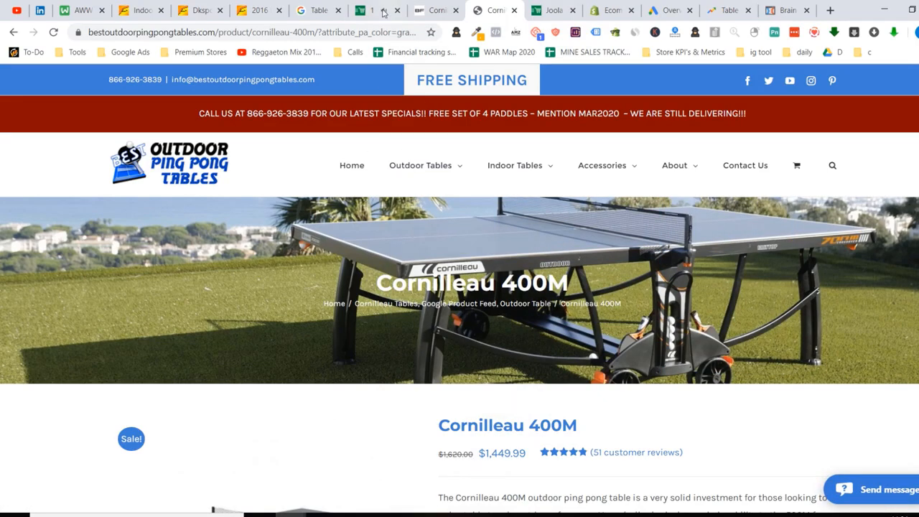
left_click(373, 10)
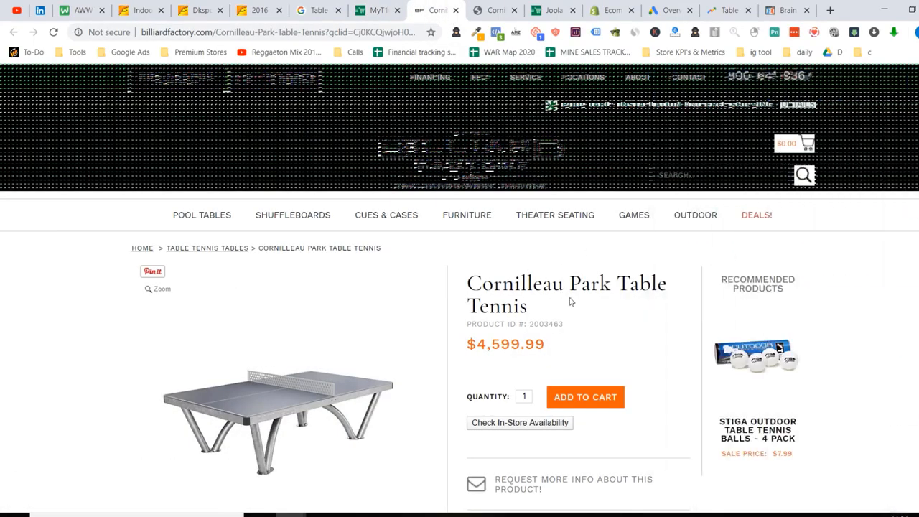
mouse_move(71, 293)
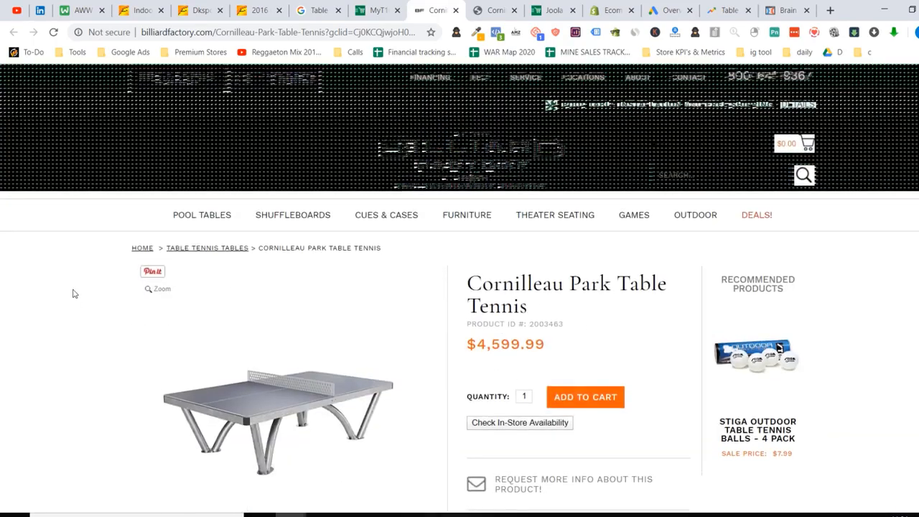
left_click(318, 10)
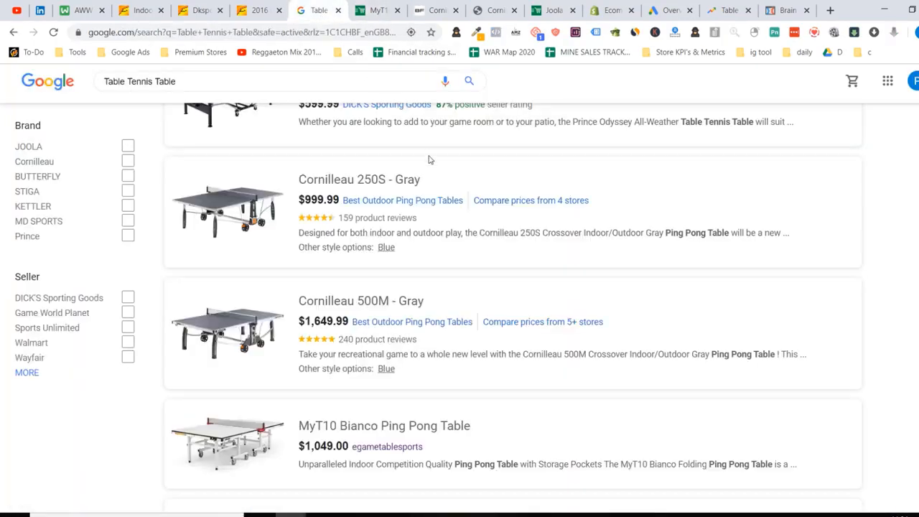
left_click(80, 10)
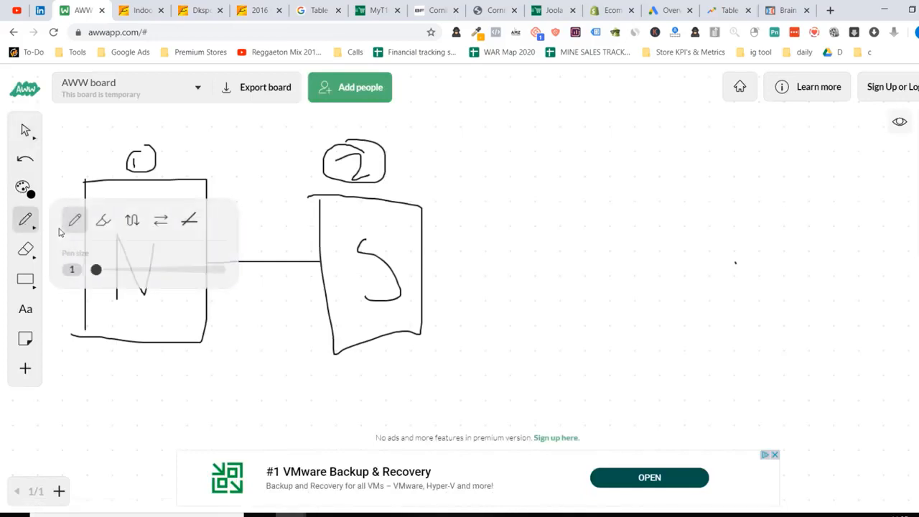
- Sketch a third S box with a circled 3 linked to box two, then switch to select
left_click_drag(424, 271, 534, 208)
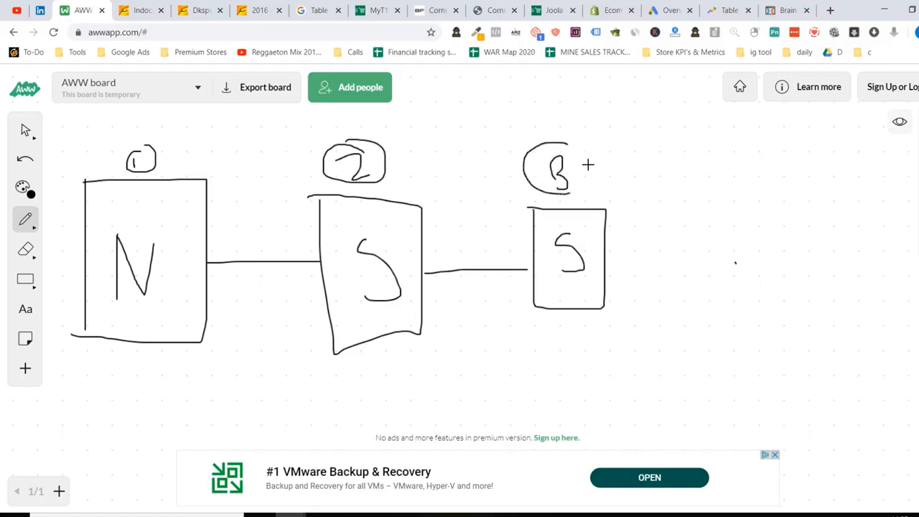
left_click(24, 130)
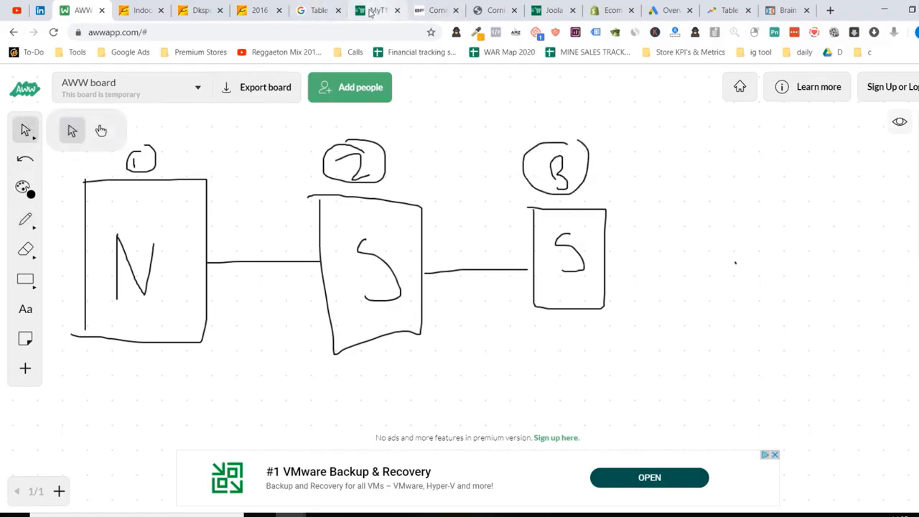
- Browse the MyT10 Bianco store's brand list and open the Tornado brand's products
left_click(377, 10)
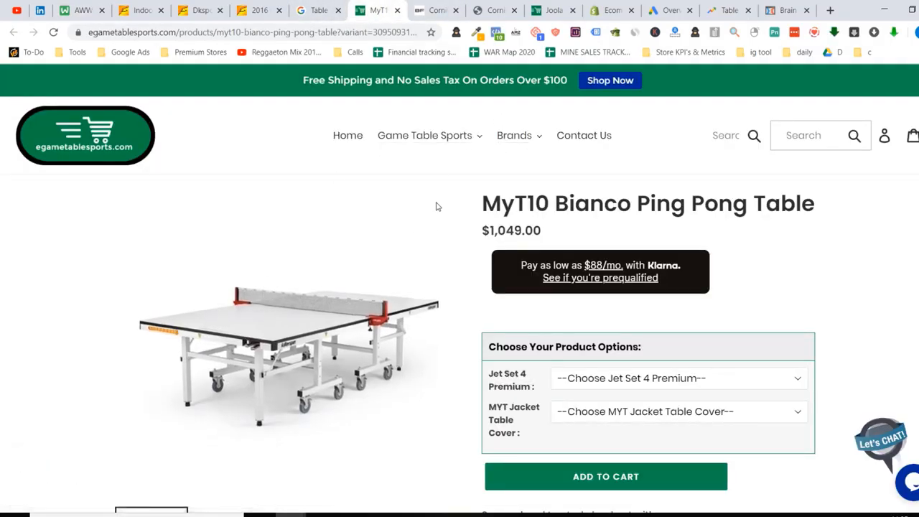
left_click(514, 135)
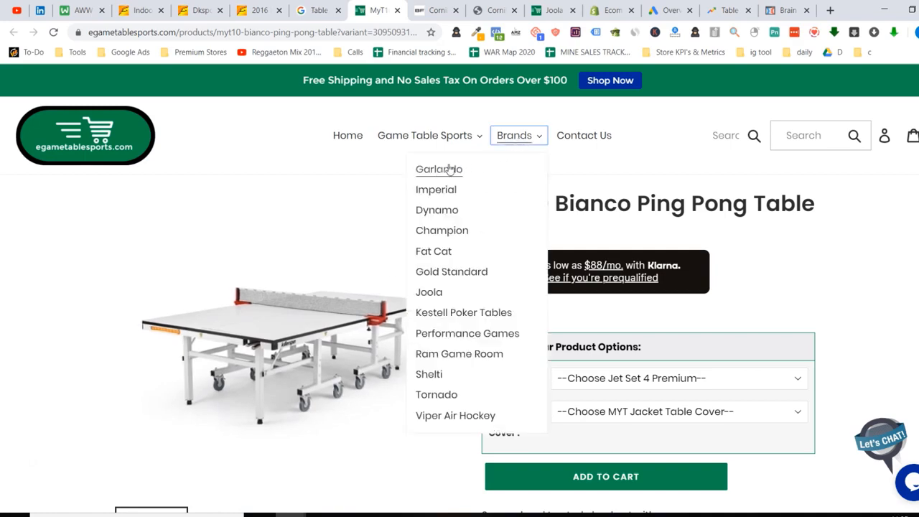
mouse_move(434, 251)
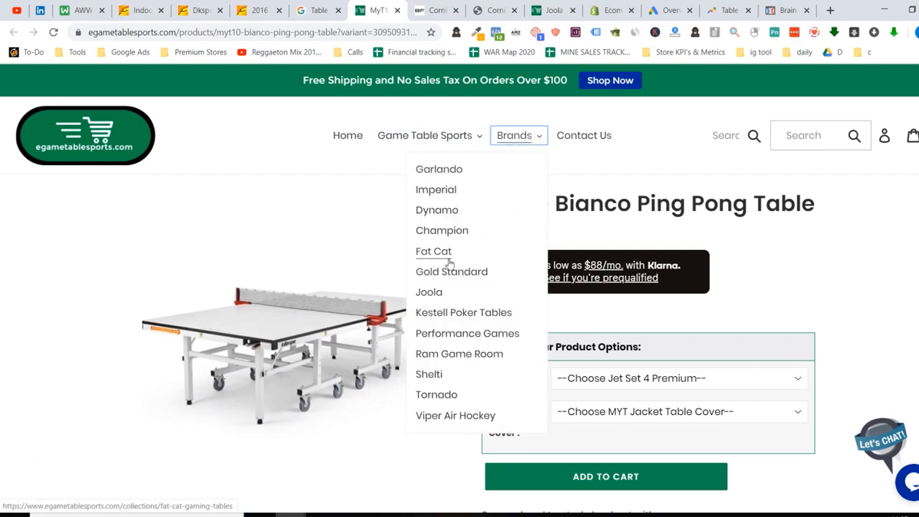
left_click(514, 135)
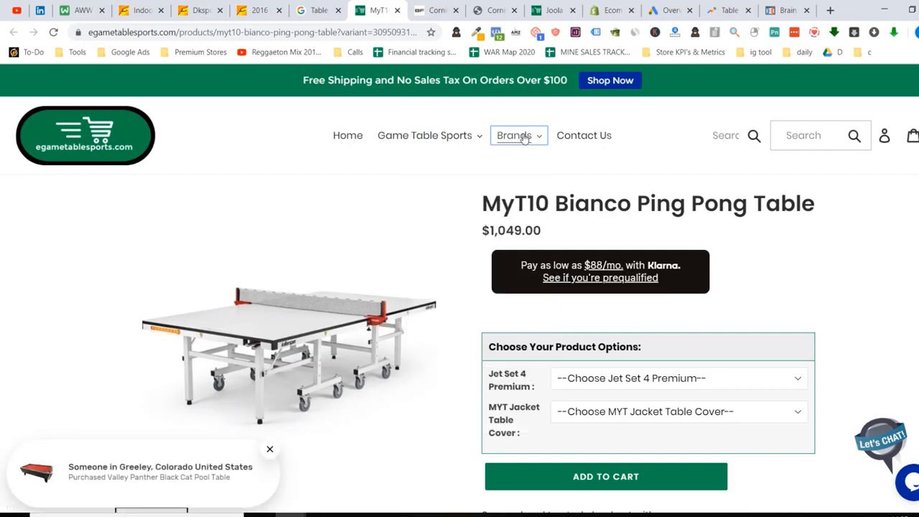
left_click(514, 135)
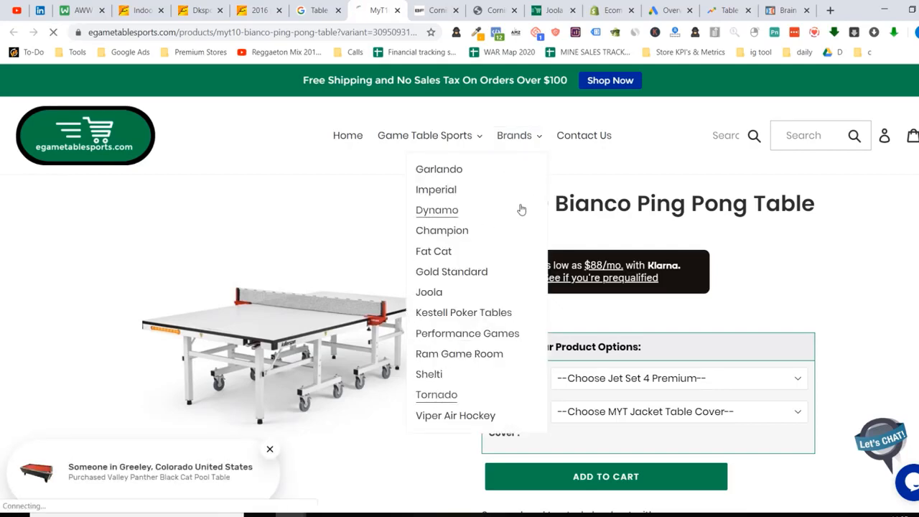
left_click(436, 395)
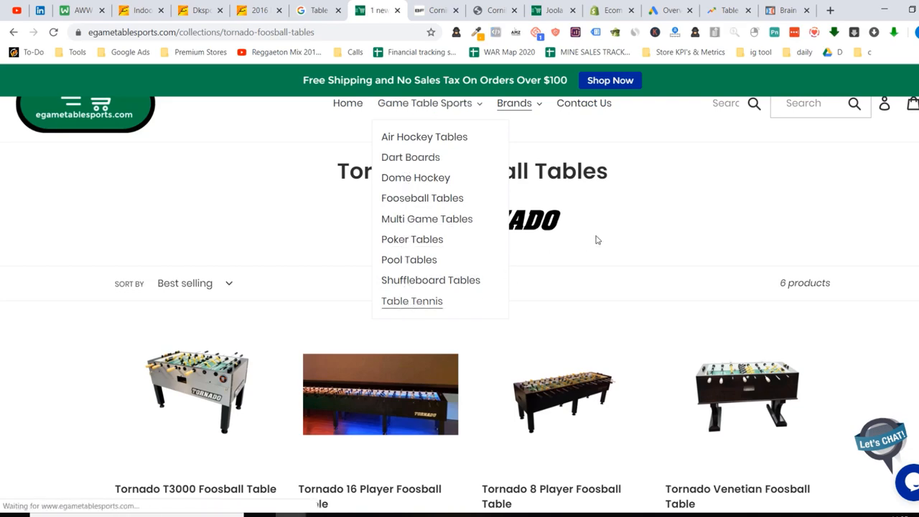
- Scroll through the 29-product Table Tennis collection
left_click(412, 301)
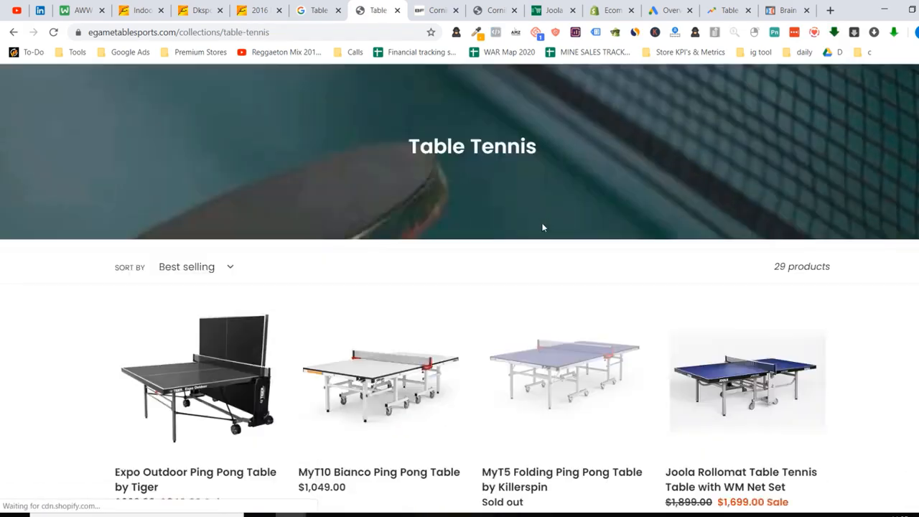
scroll("down", 3)
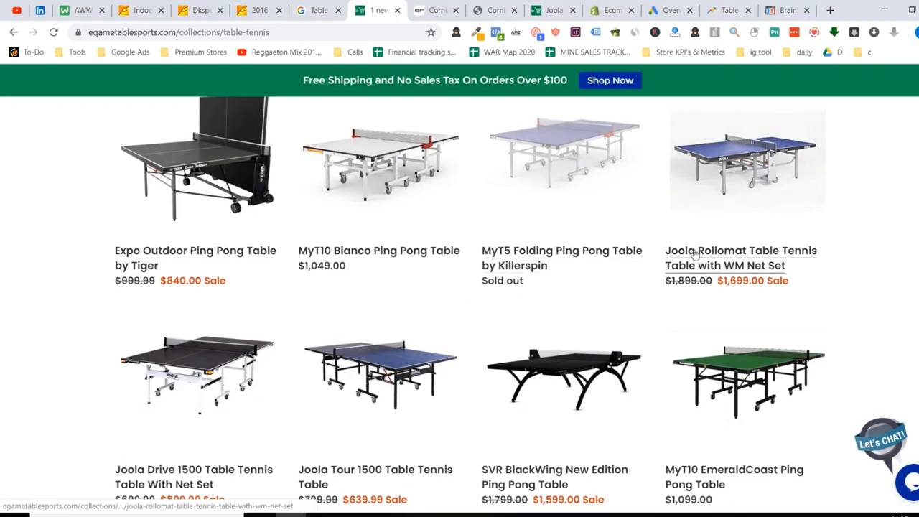
scroll("down", 3)
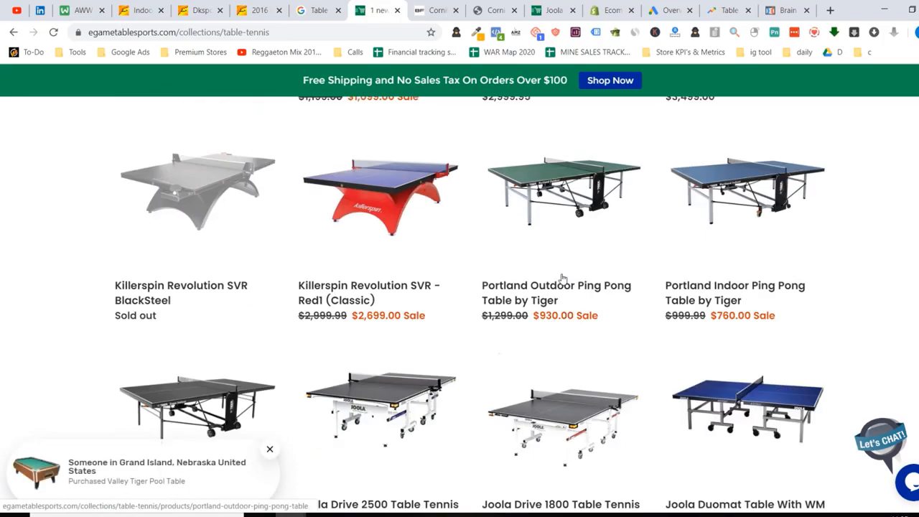
scroll("down", 3)
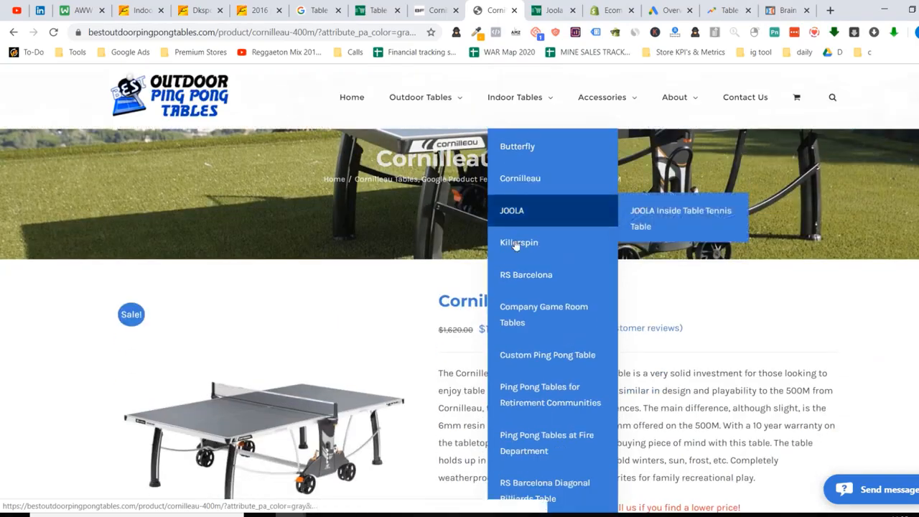
mouse_move(539, 442)
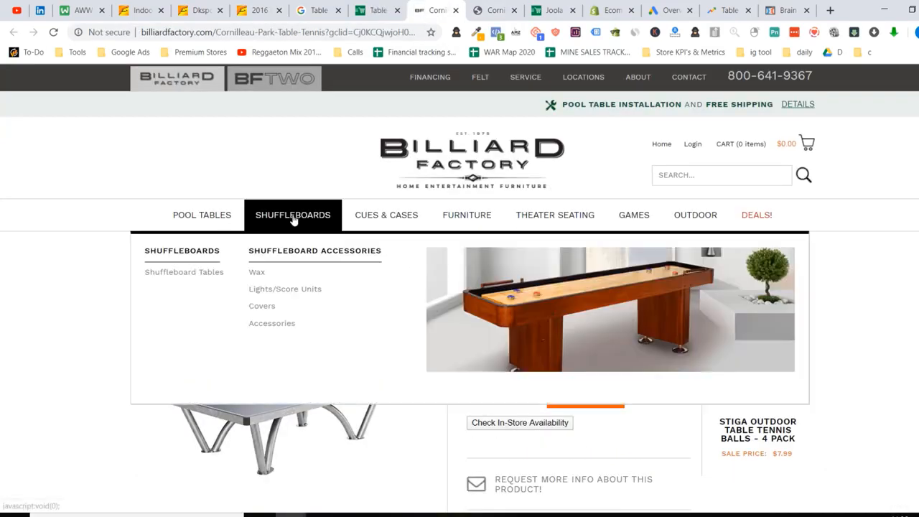
mouse_move(195, 225)
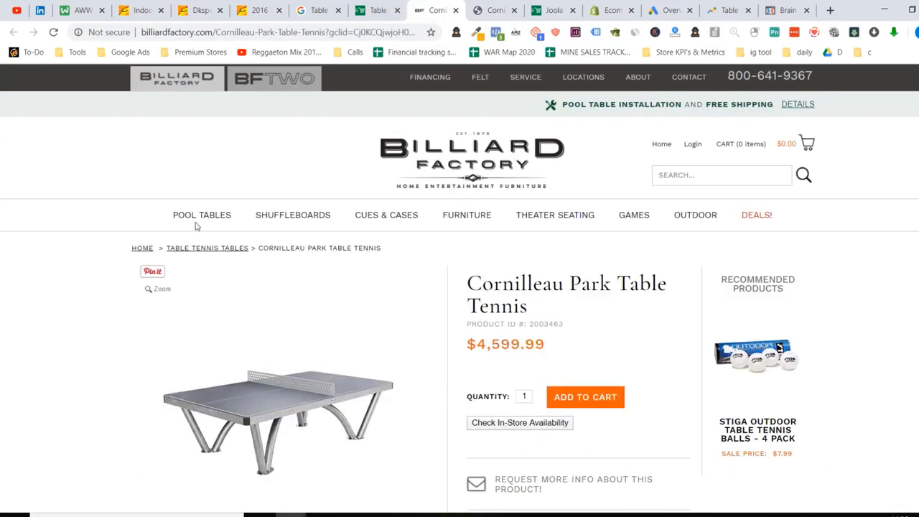
- Open Games > Table Tennis > Table Tennis Tables on Billiard Factory and scroll the product grid
left_click(634, 214)
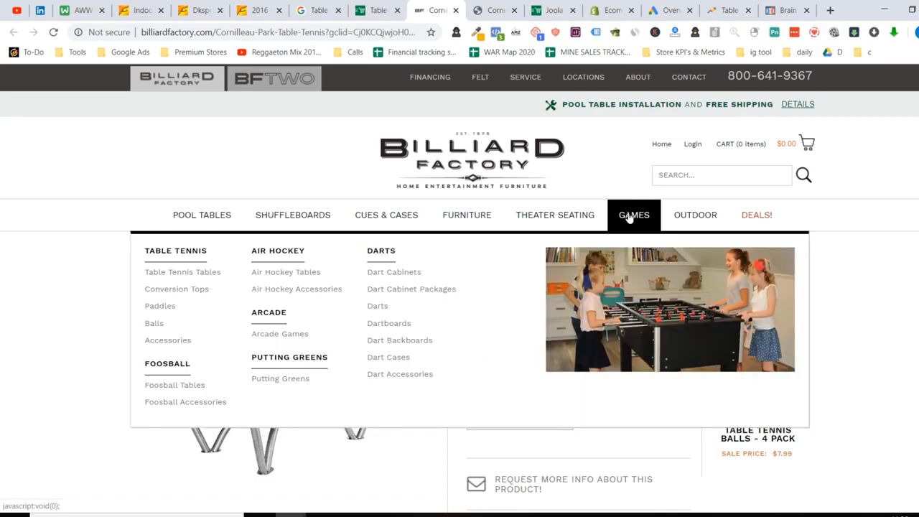
left_click(280, 333)
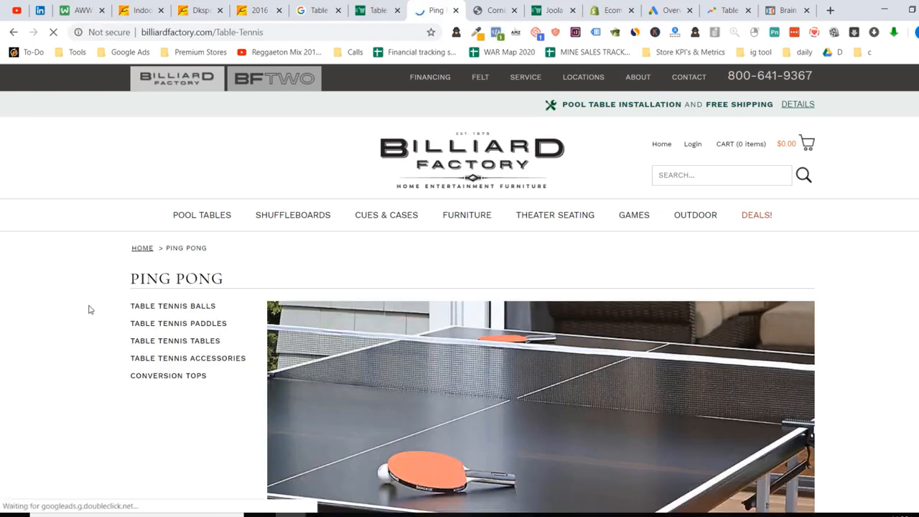
left_click(175, 340)
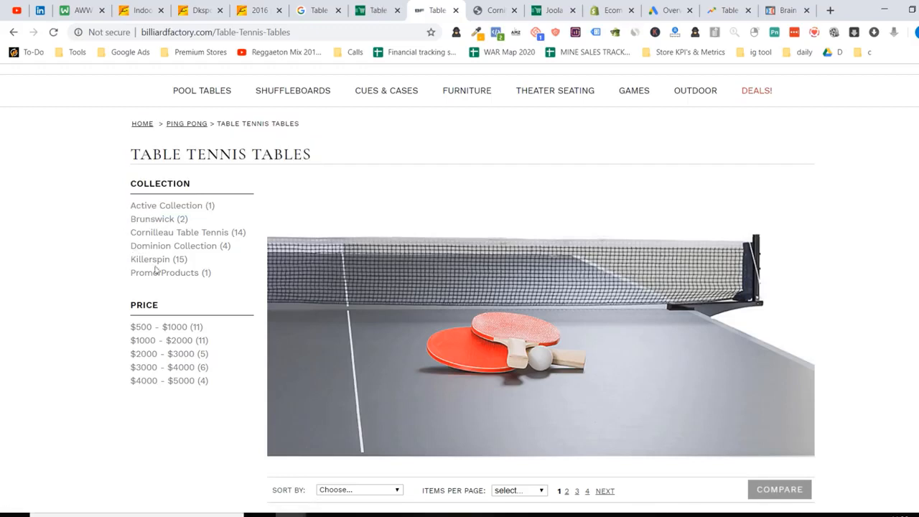
scroll("down", 3)
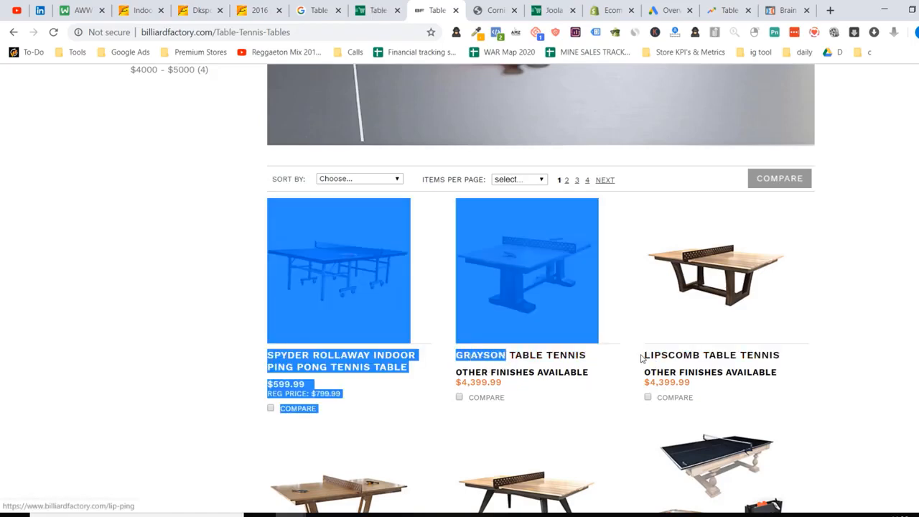
scroll("down", 3)
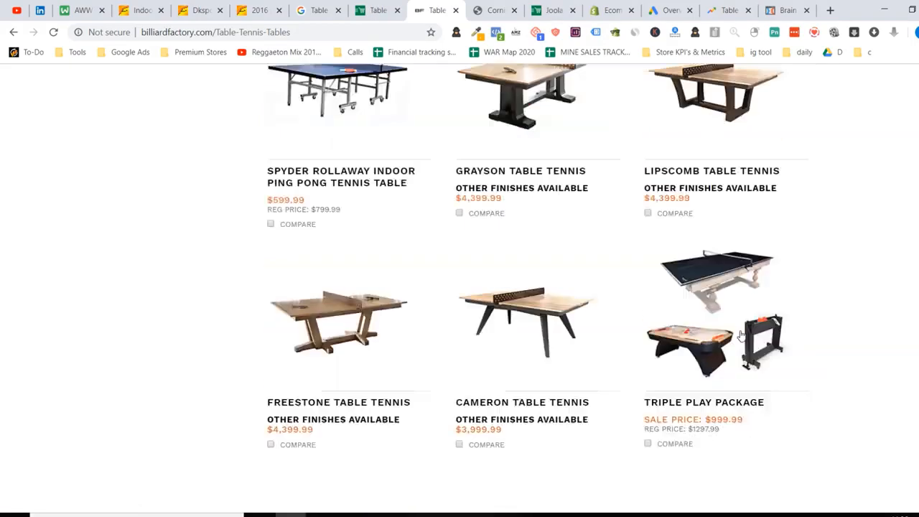
scroll("down", 3)
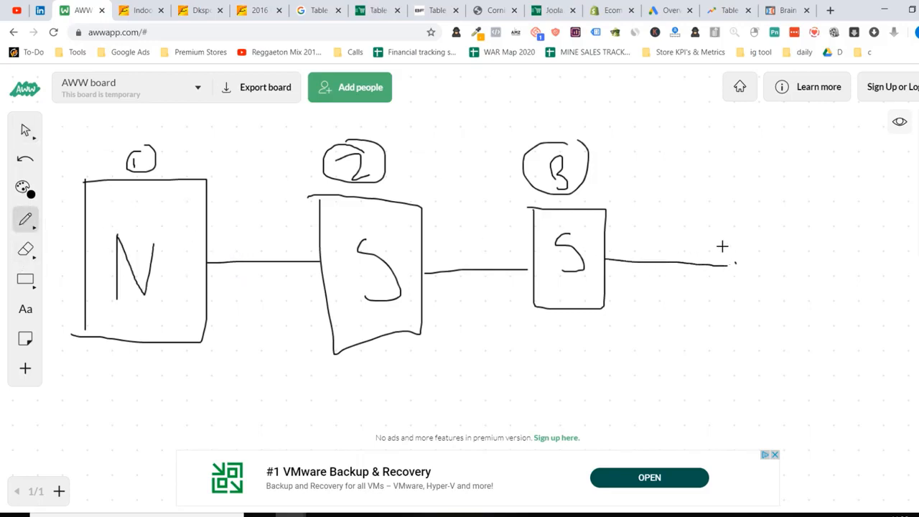
- Draw the fourth box labelled A and numbered 4, then view the Google Ads overview
left_click_drag(734, 201, 846, 312)
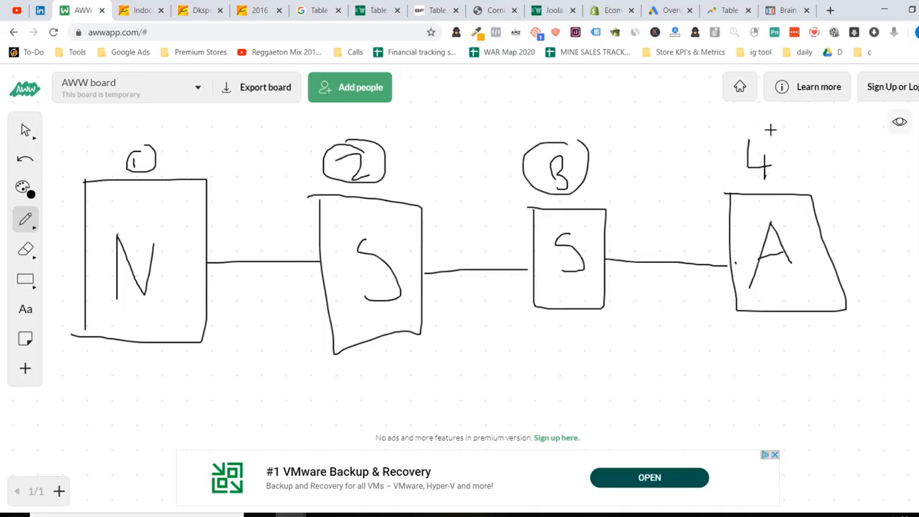
left_click(670, 10)
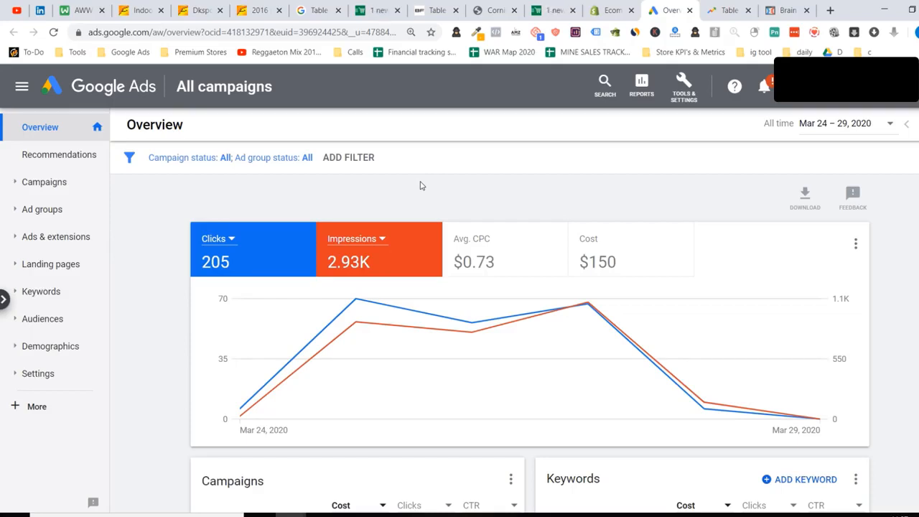
- Reload the Google Ads campaign overview from the right-click menu
right_click(420, 185)
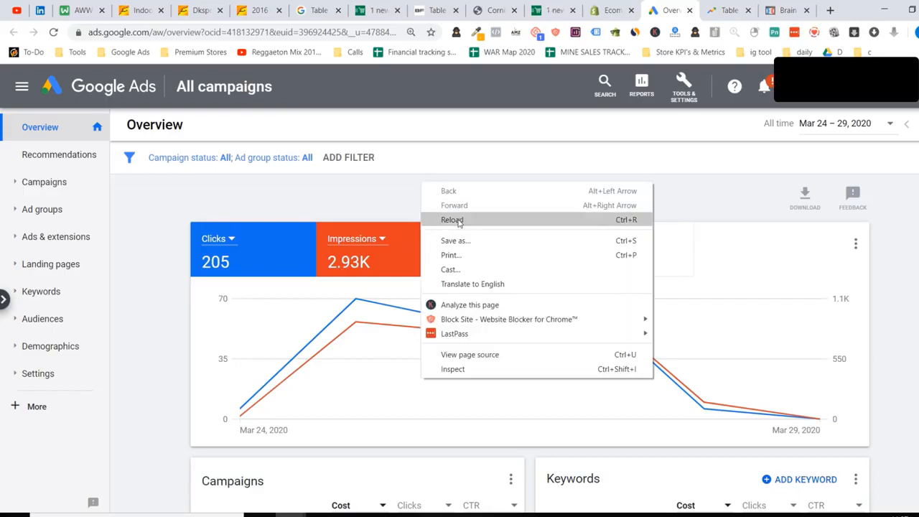
left_click(451, 220)
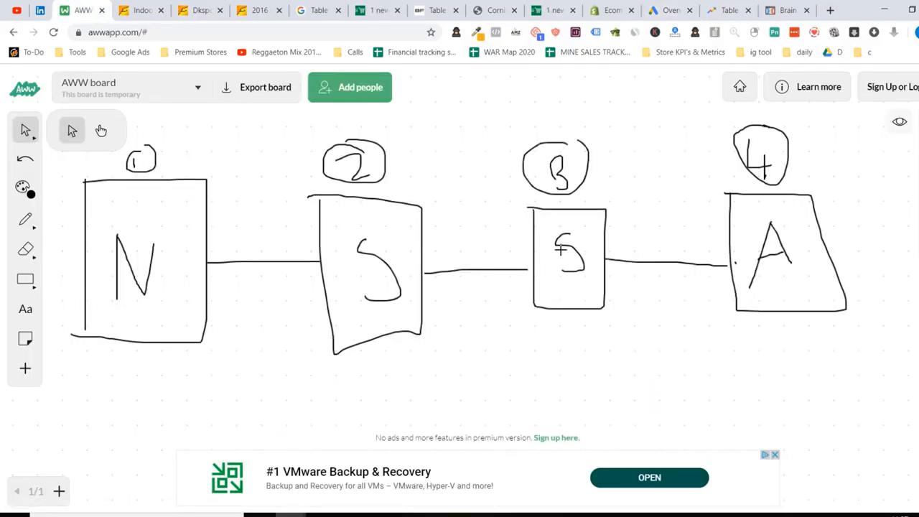
- Show Sunday March 29 time slots on the freedompumas.com booking calendar, then return to the whiteboard
left_click(783, 10)
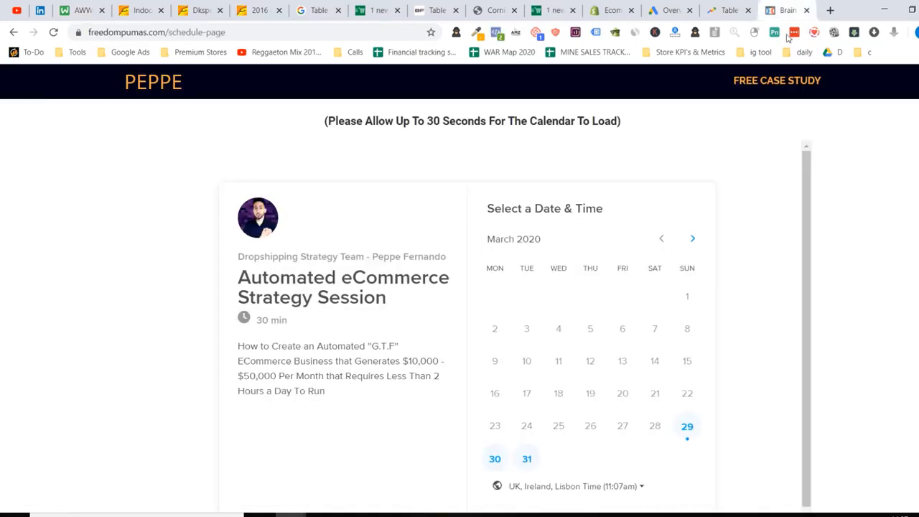
mouse_move(521, 238)
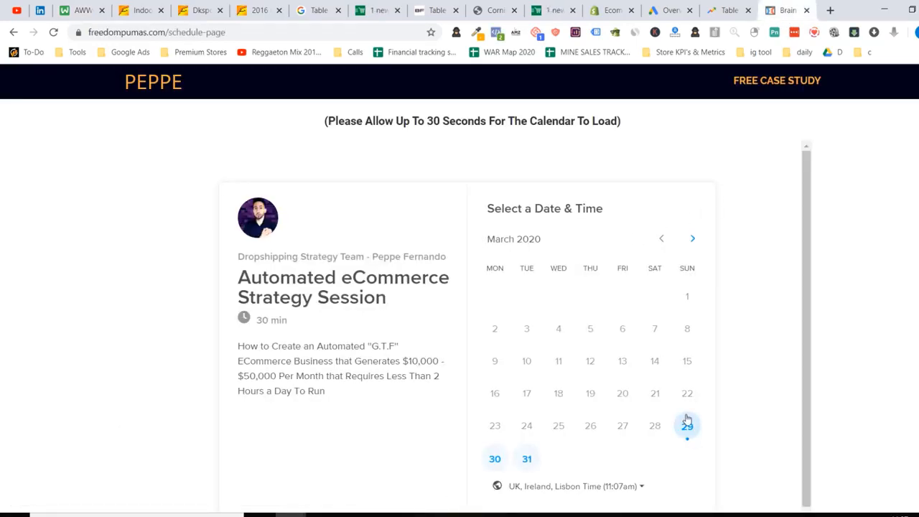
left_click(686, 425)
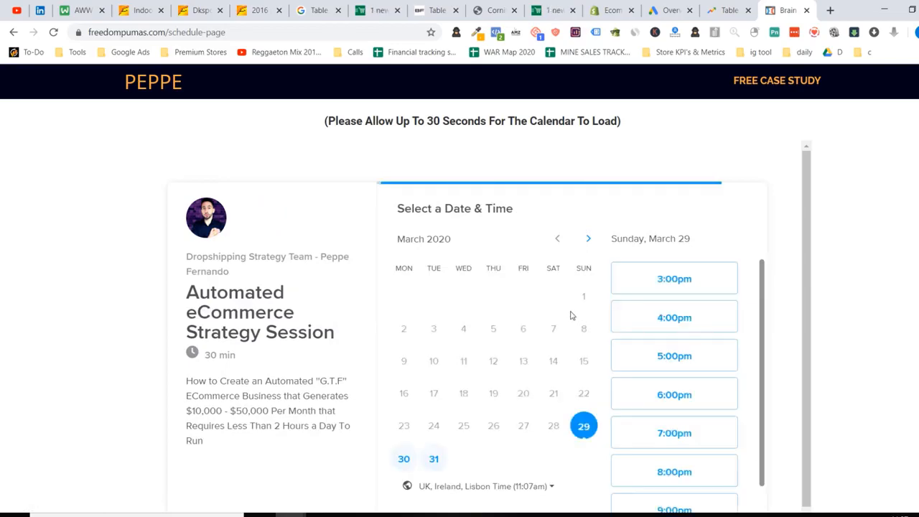
scroll("down", 3)
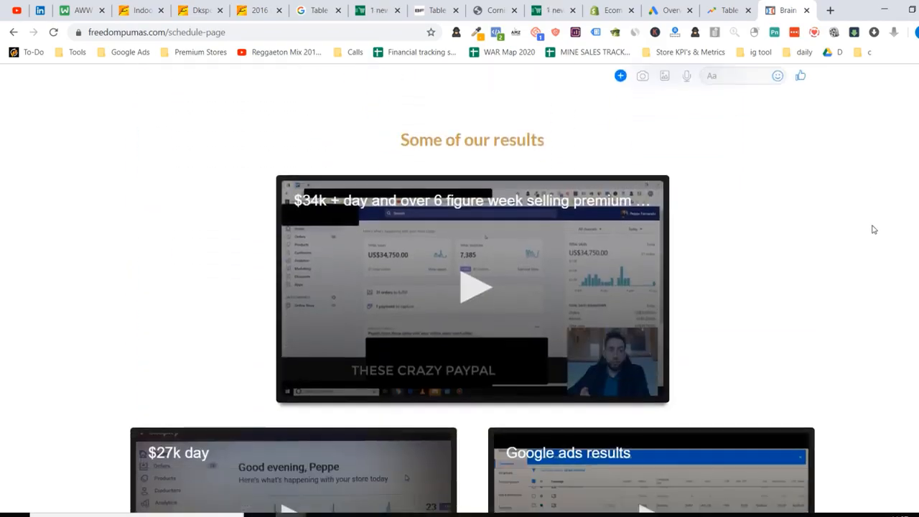
scroll("down", 3)
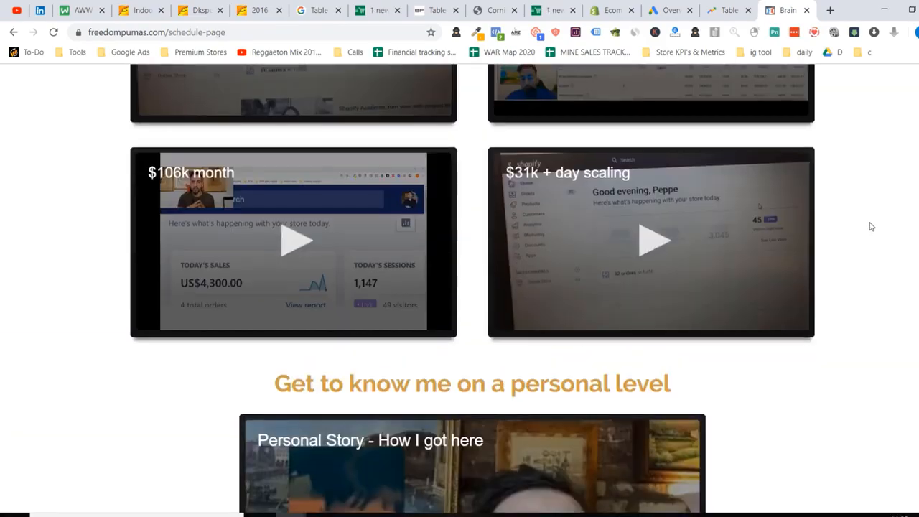
scroll("up", 3)
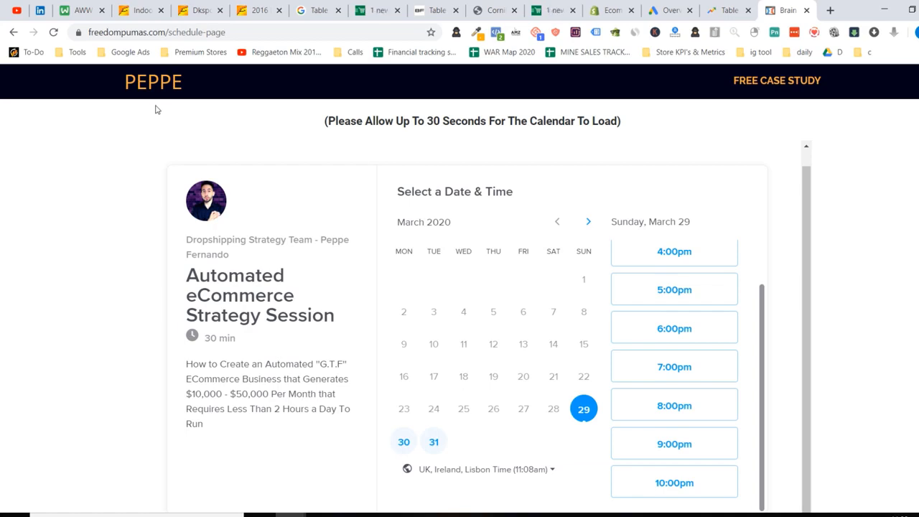
left_click(74, 10)
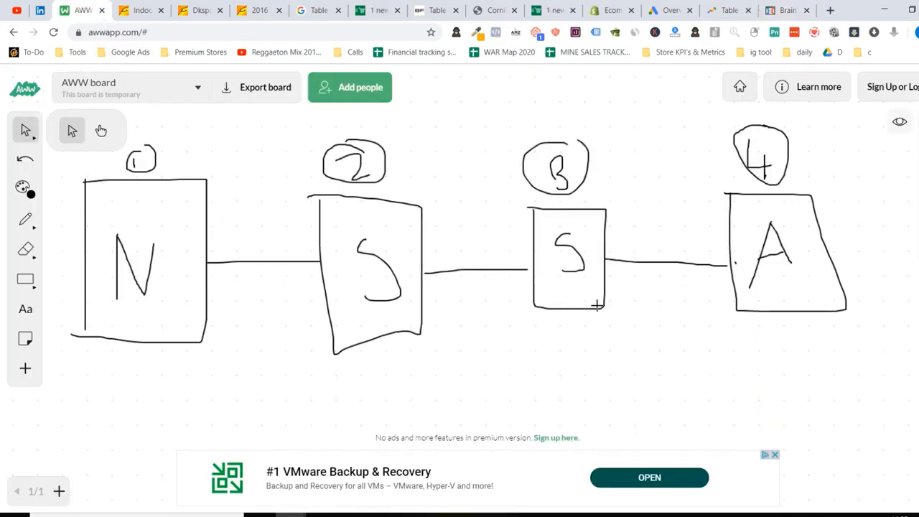
- Tick all four boxes and draw a crossed-out S below, then return to the booking page
left_click(25, 219)
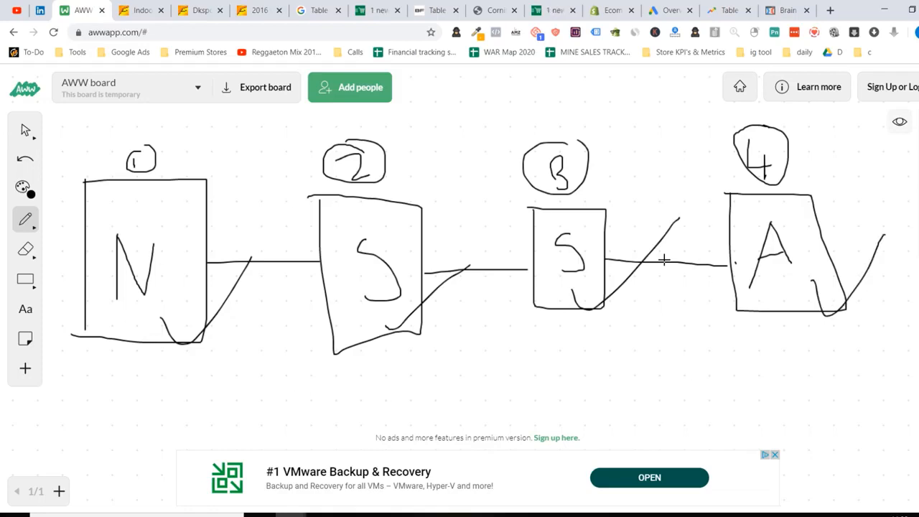
left_click_drag(495, 341, 563, 420)
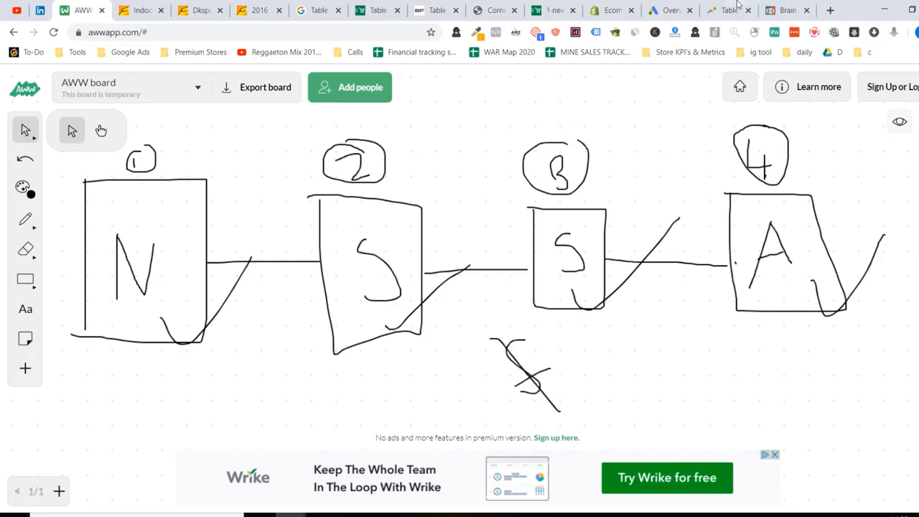
left_click(786, 10)
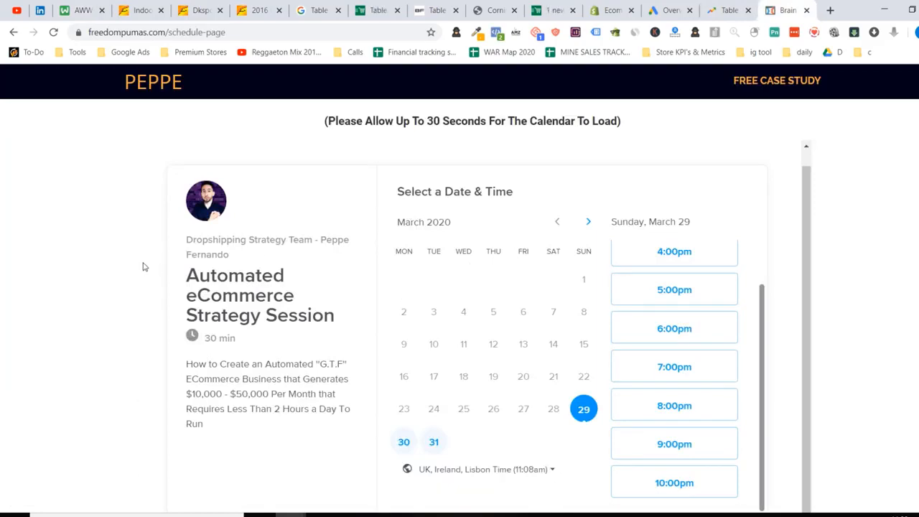
- Scroll through the booking page's success stories and testimonials, then return to the whiteboard
scroll("down", 3)
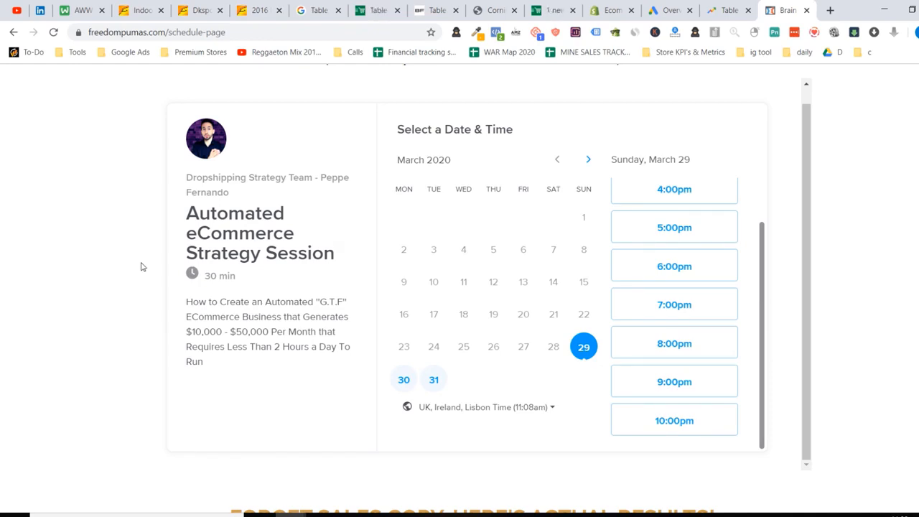
scroll("down", 3)
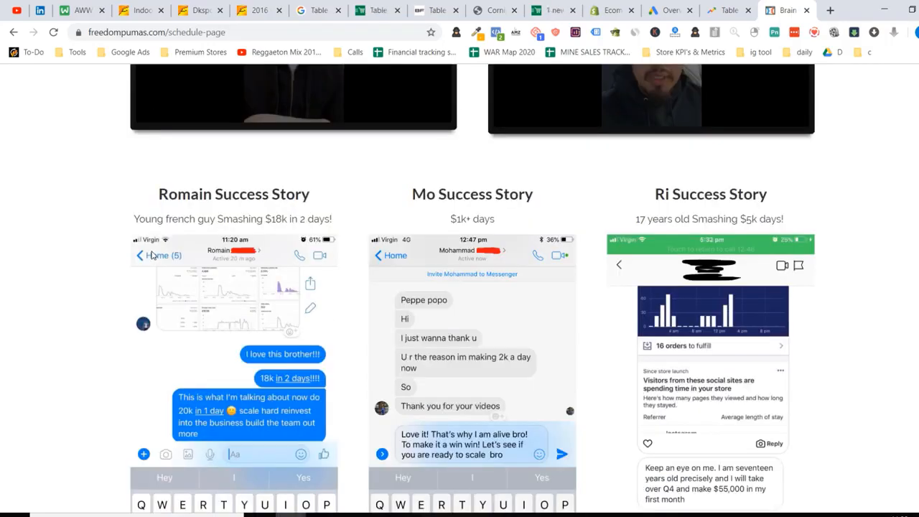
scroll("down", 3)
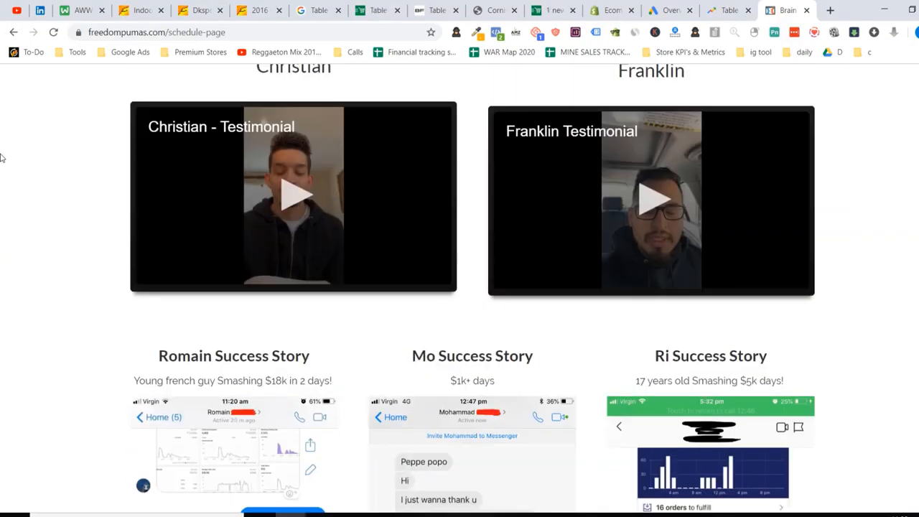
left_click(72, 10)
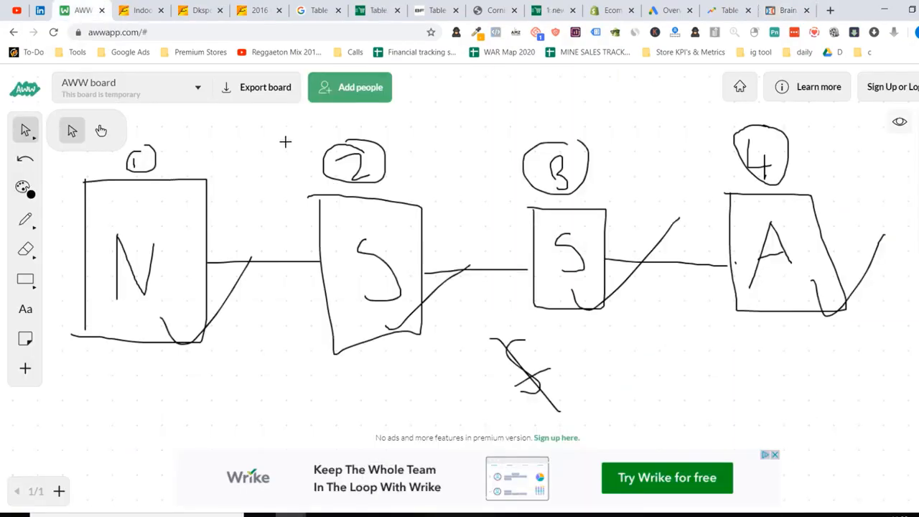